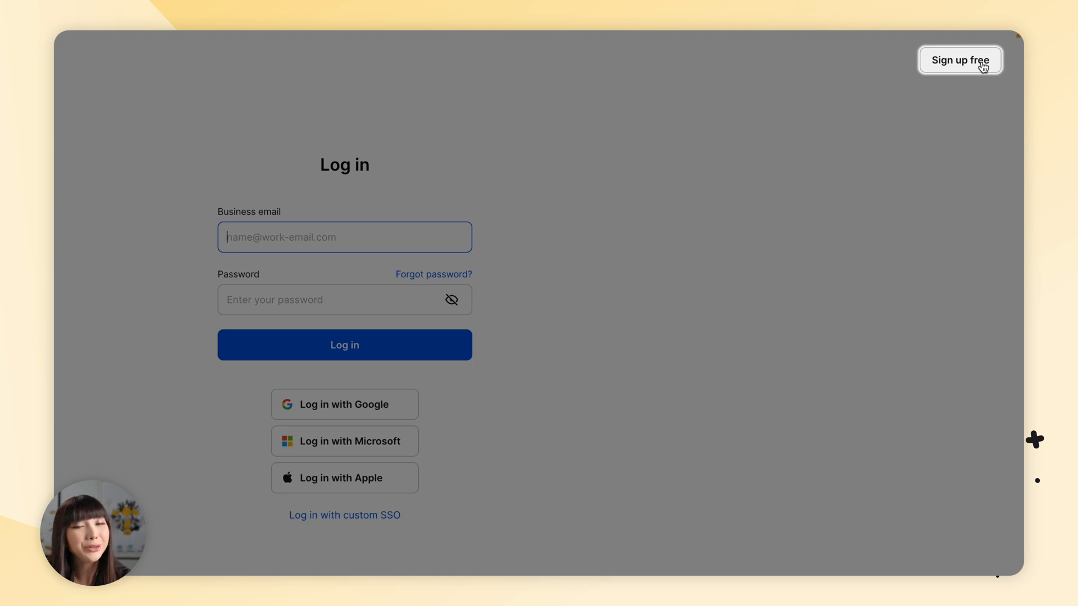
mouse_move(946, 82)
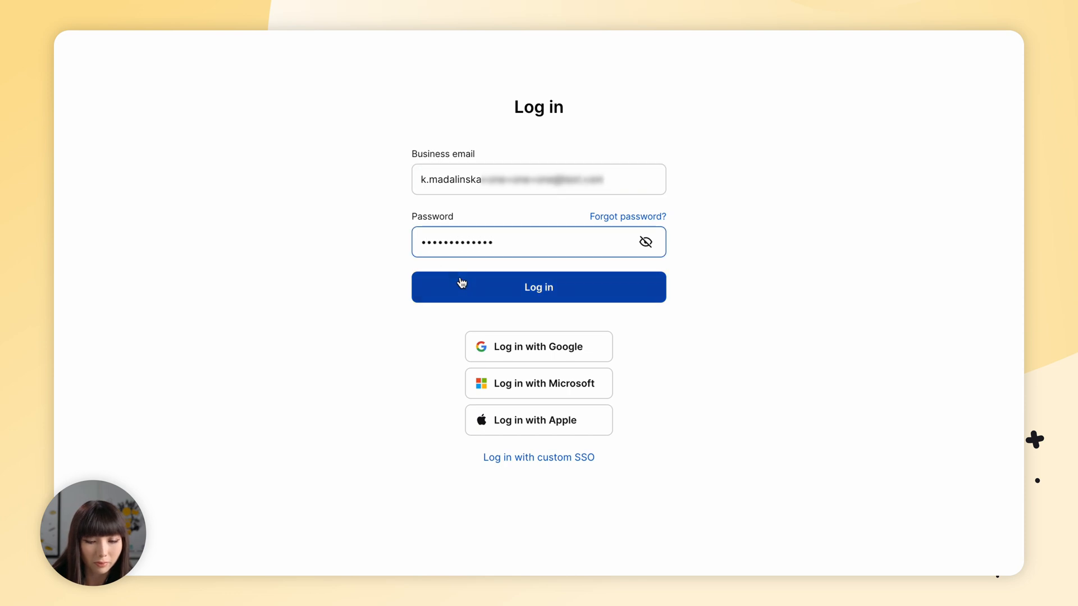
Log in to the LiveChat business account with the entered credentials.
left_click(538, 287)
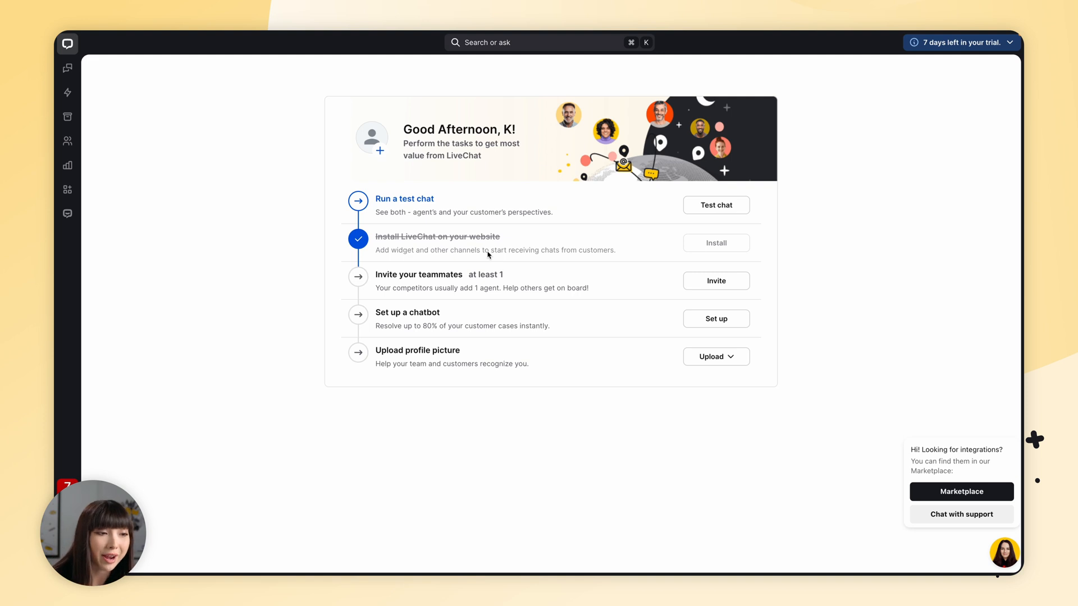
Go to Team > Chatbots and start connecting ChatBot.
left_click(72, 185)
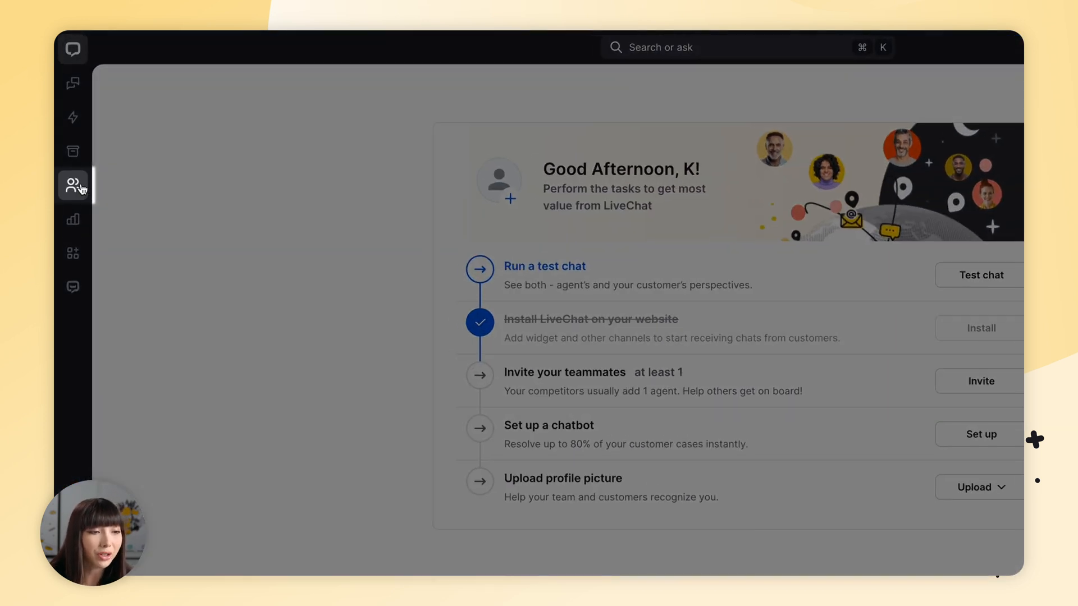
left_click(72, 186)
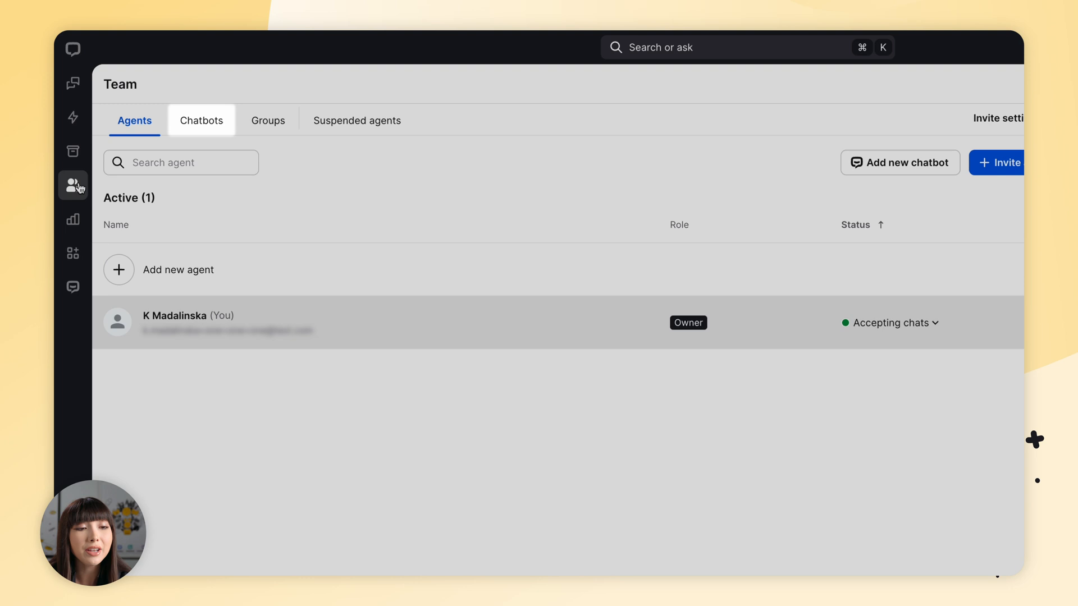
left_click(201, 120)
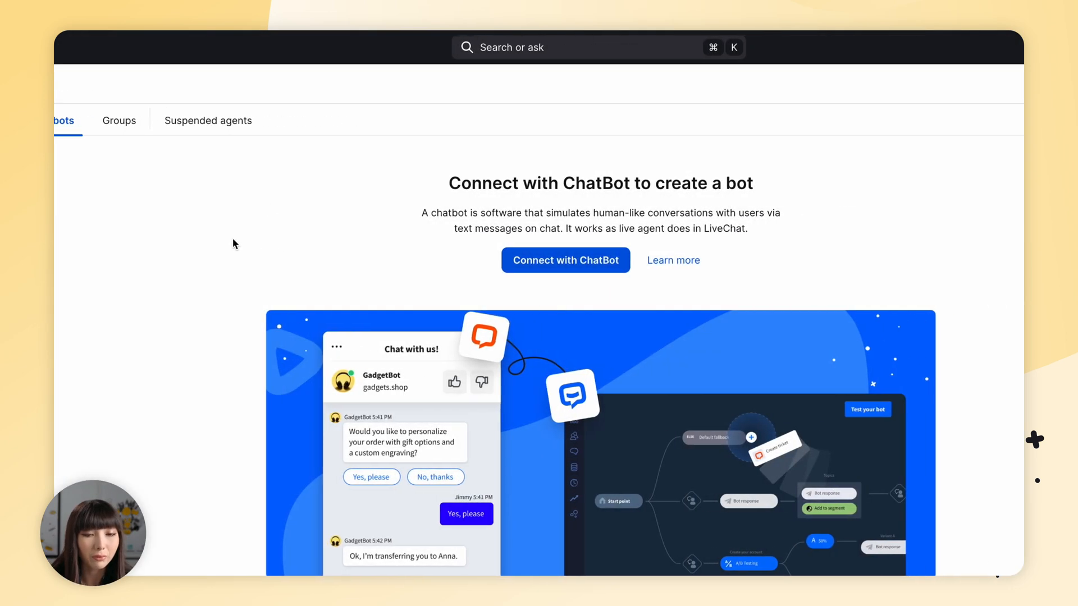
left_click(520, 259)
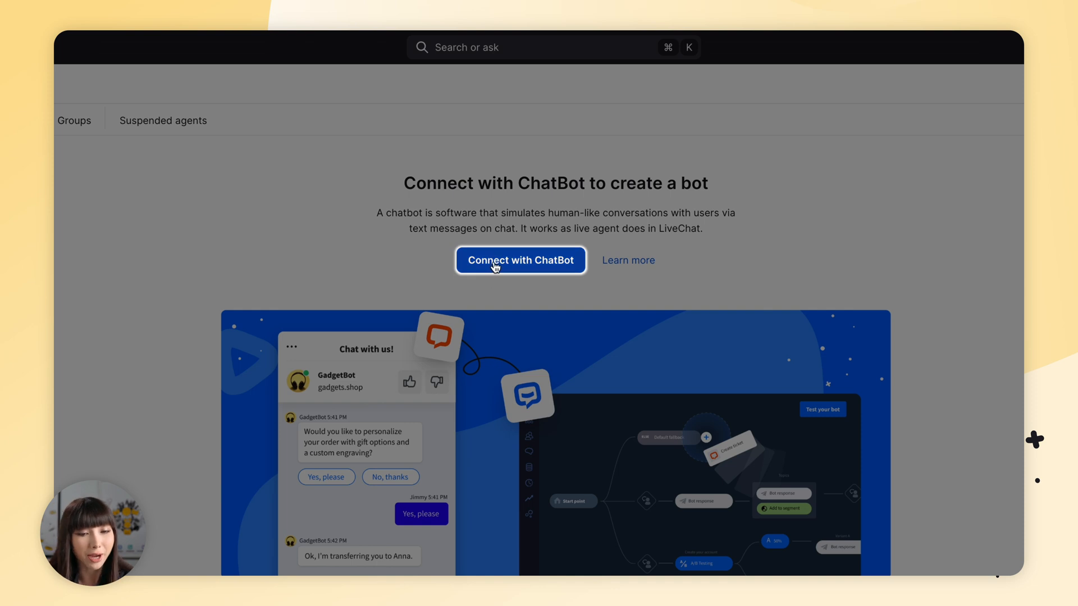
Rename the bot to 'ChatBot - Jasper' and connect it with LiveChat.
left_click(520, 260)
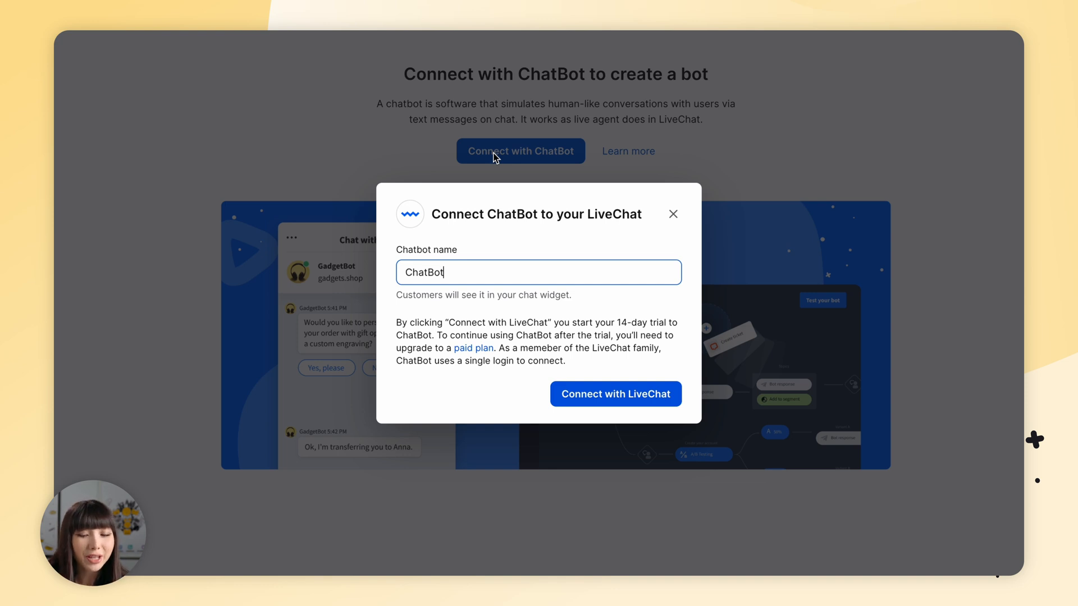
type("- J")
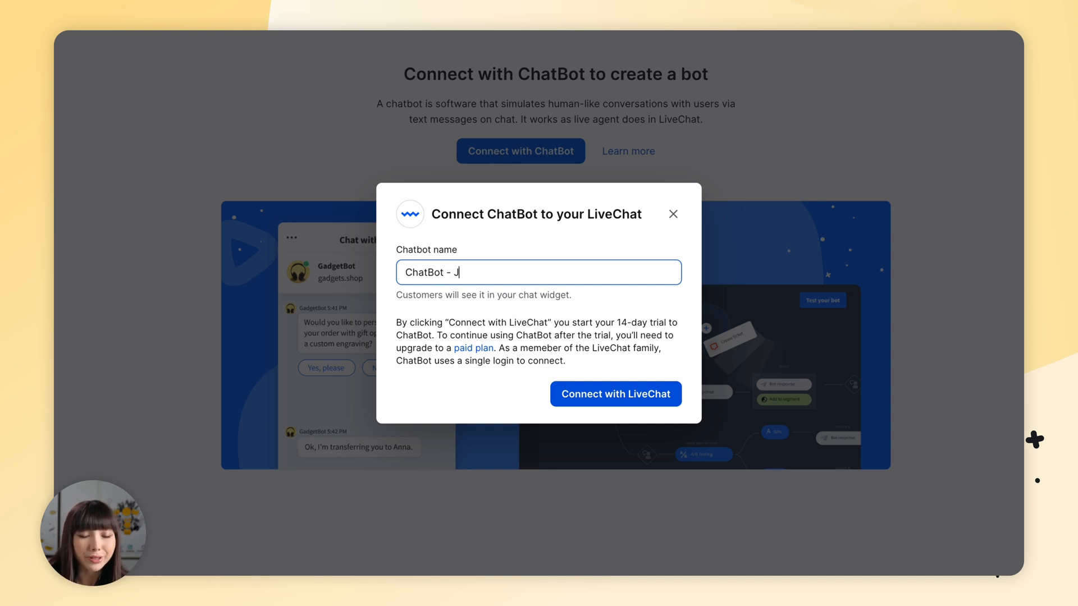
type("asper")
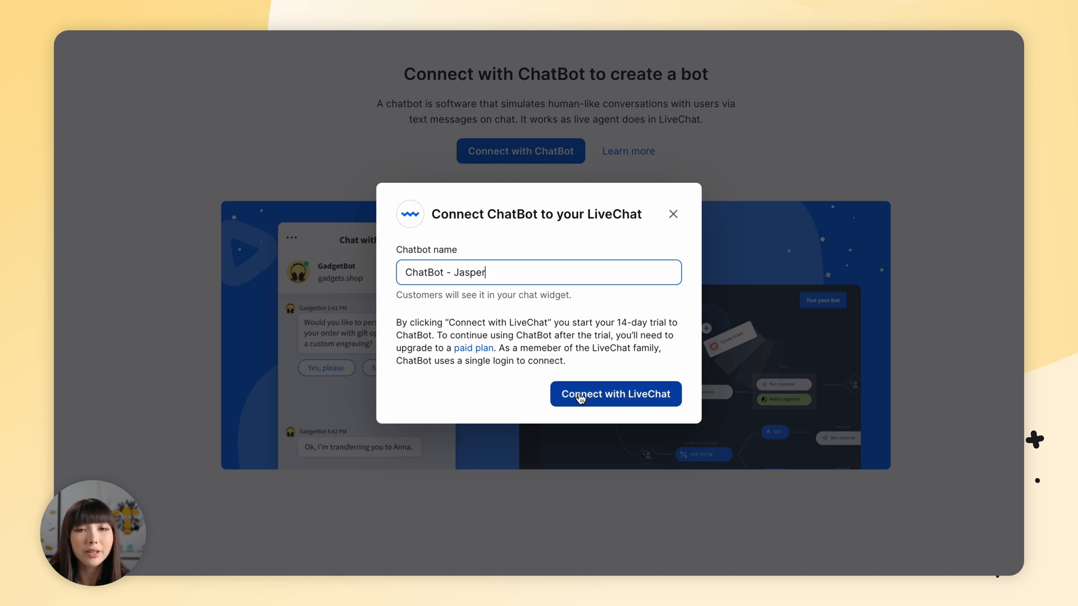
left_click(614, 394)
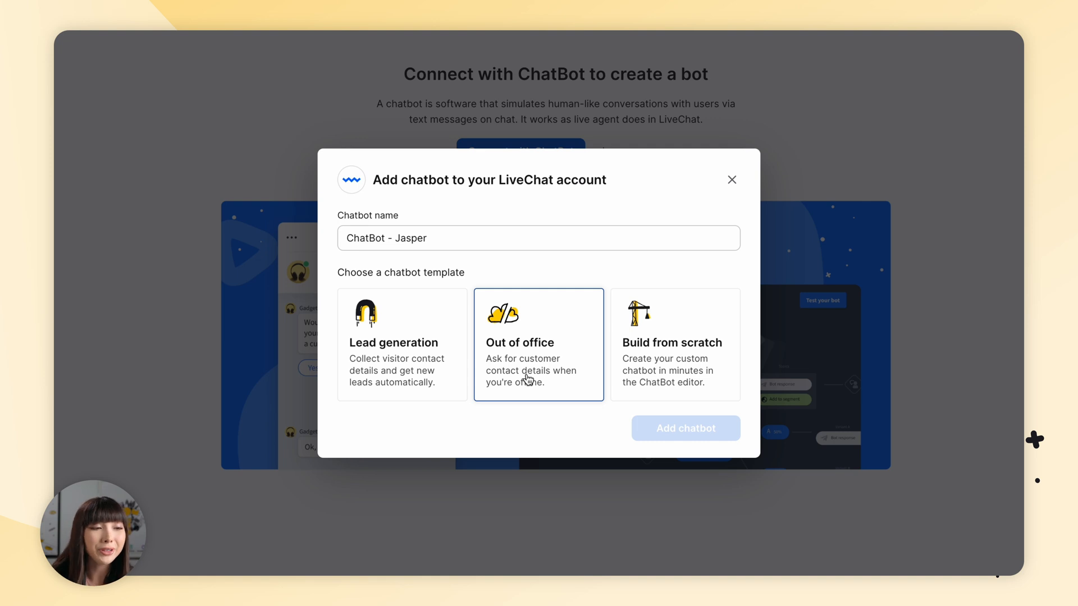
Choose the Lead generation template and add ChatBot - Jasper to LiveChat.
left_click(401, 344)
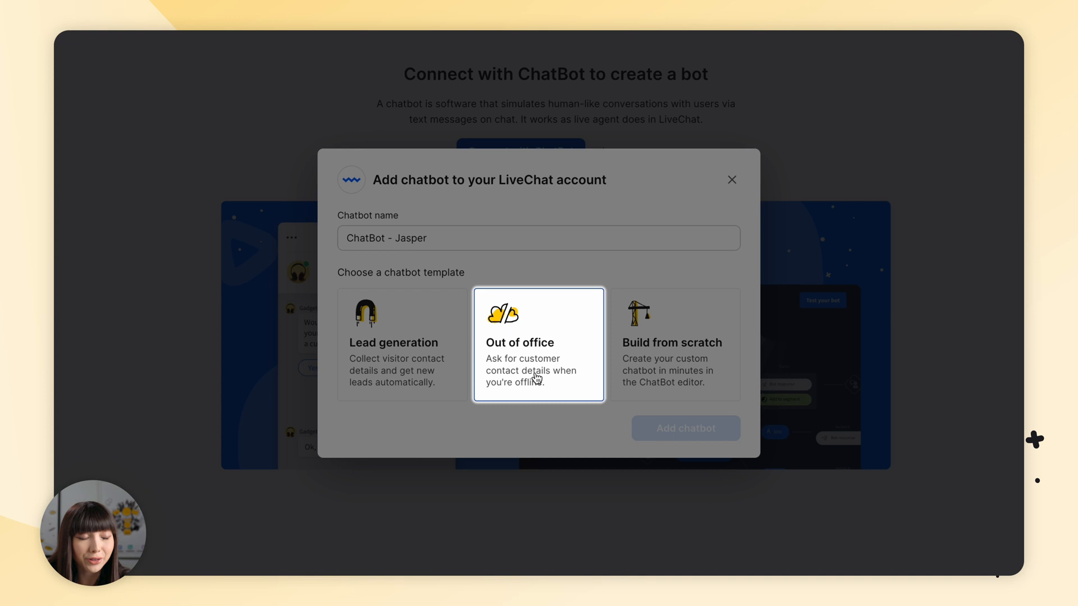
left_click(674, 343)
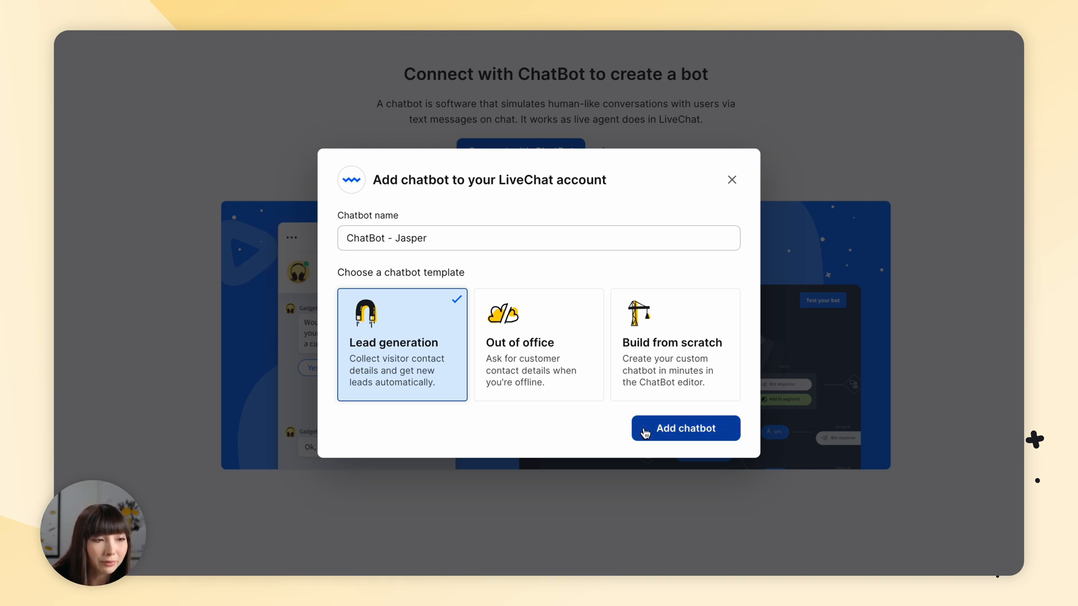
left_click(685, 428)
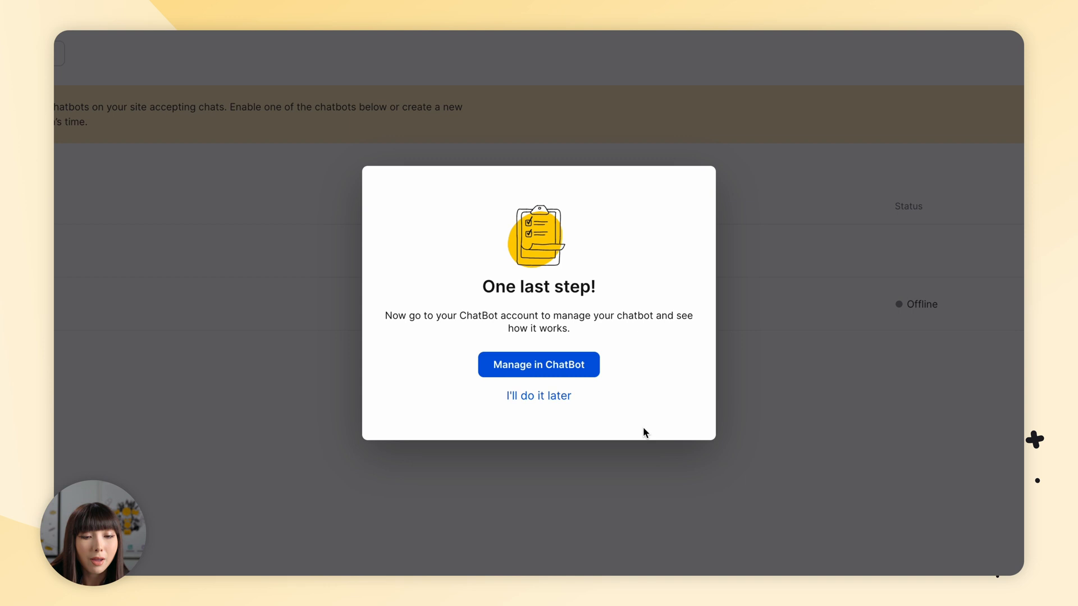
mouse_move(588, 365)
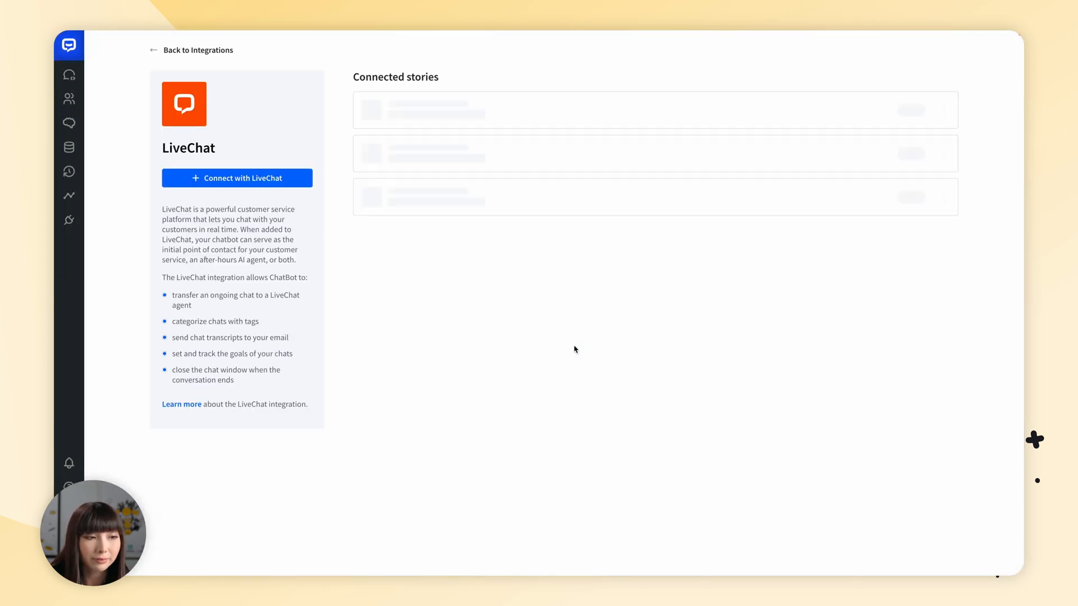
Open the LiveChat integration in ChatBot and start connecting a story.
left_click(236, 177)
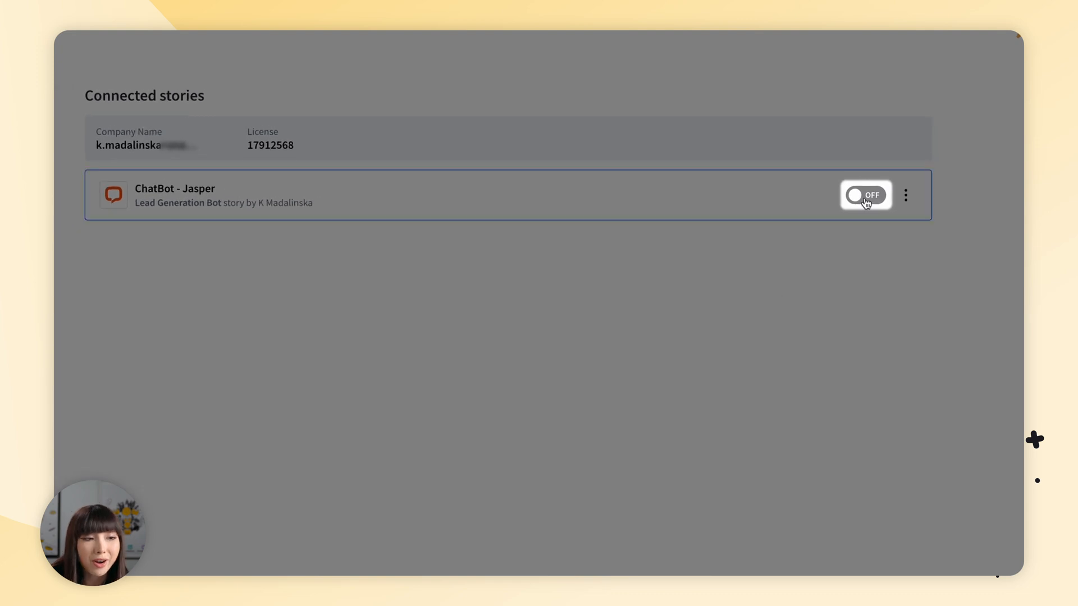
left_click(865, 195)
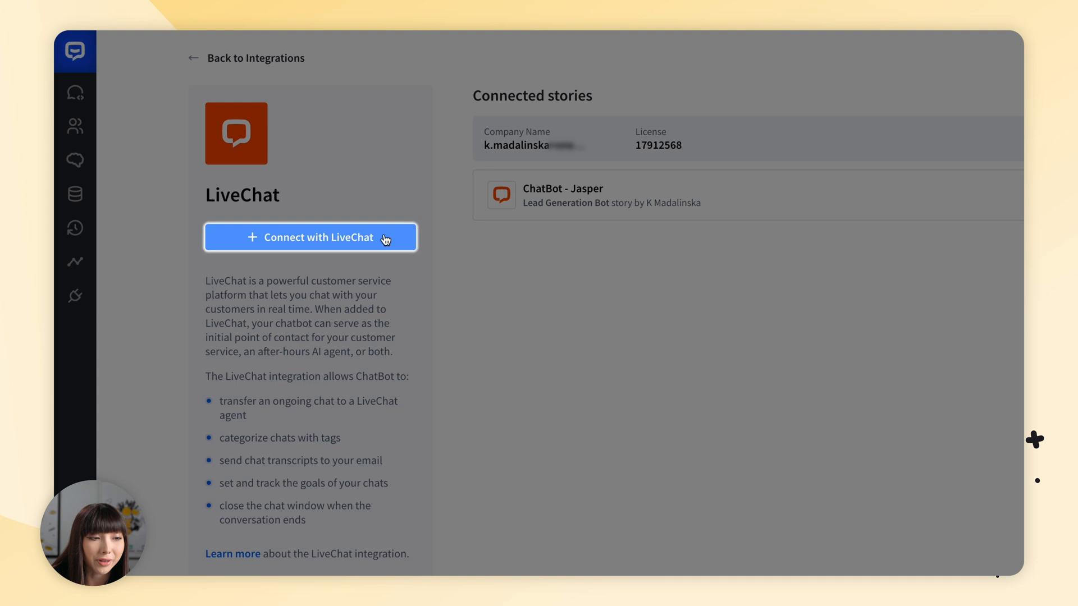
left_click(310, 236)
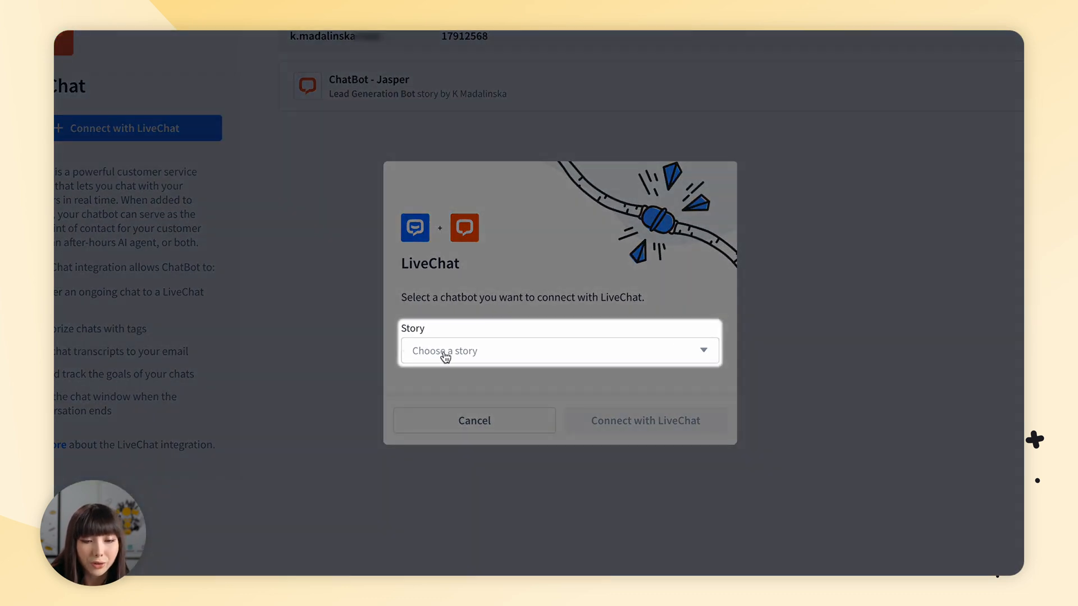
Select the Lead Generation Bot story and confirm connecting it to LiveChat.
left_click(557, 351)
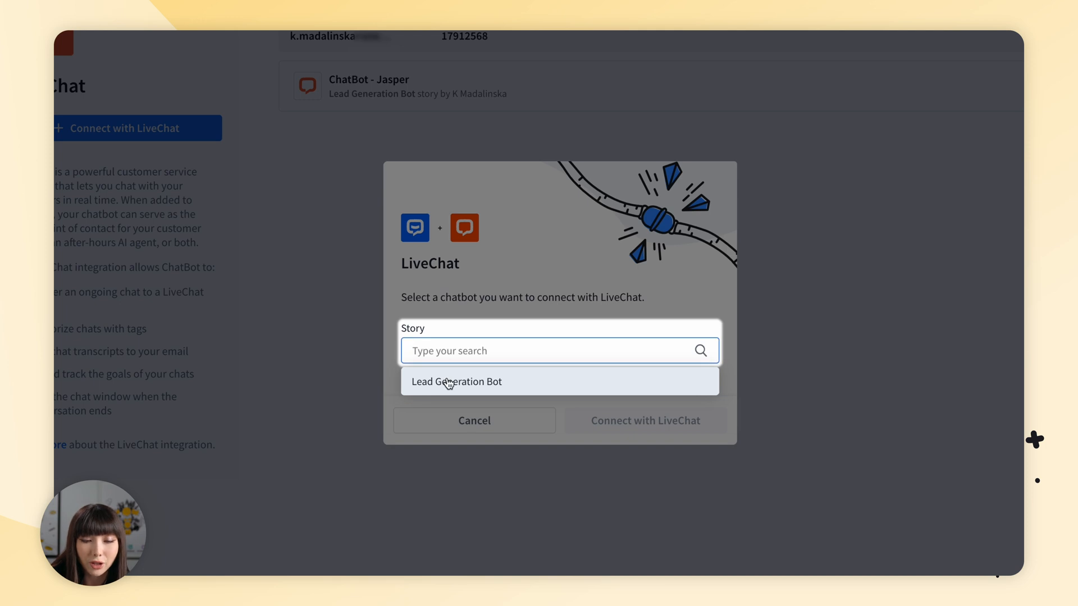
left_click(456, 382)
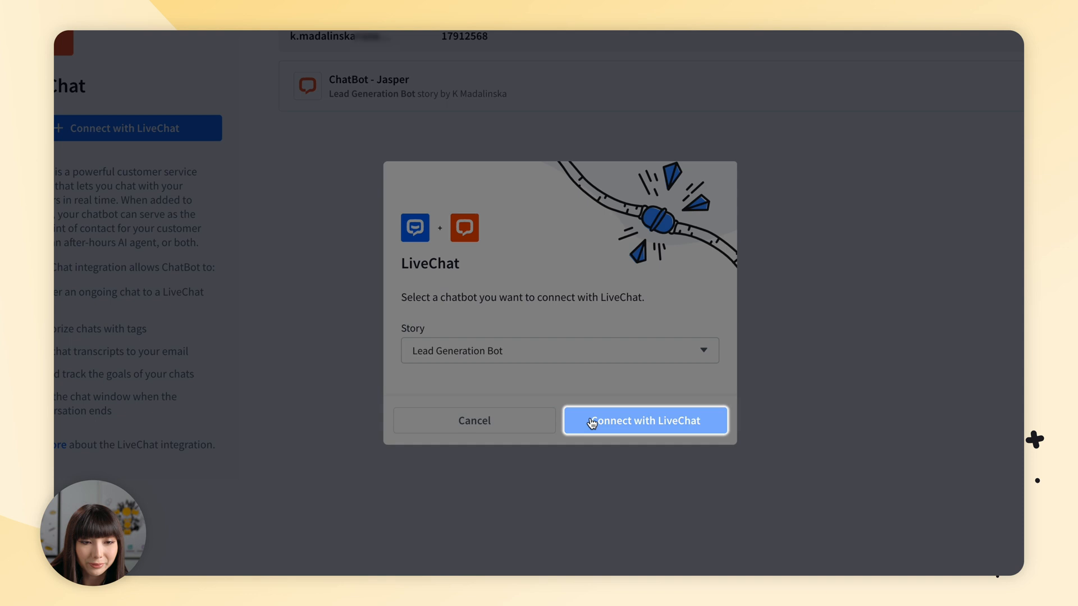
left_click(644, 419)
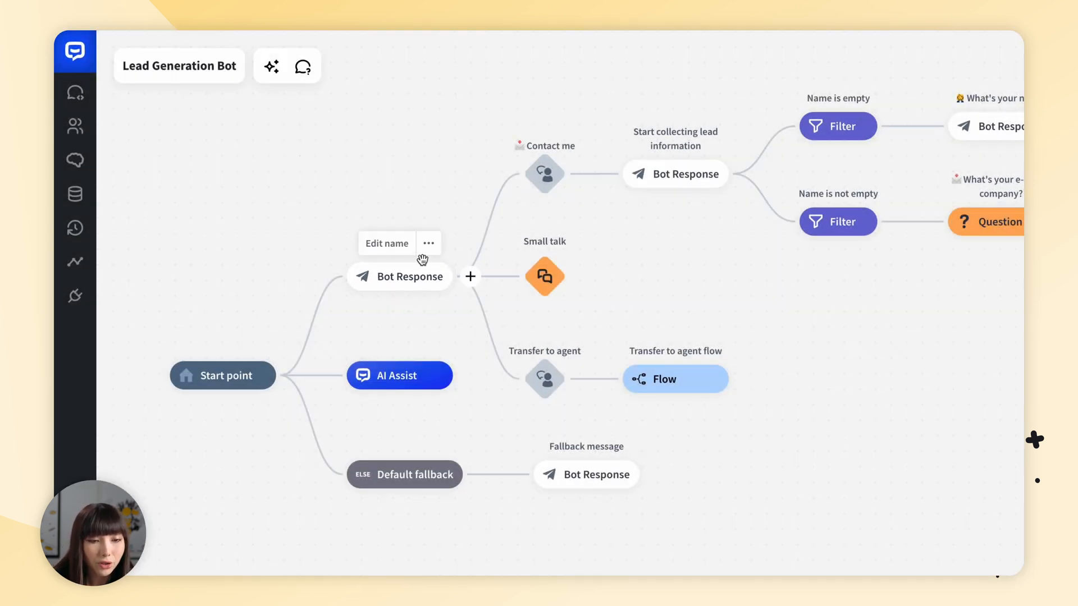
Review welcome message greeting variants 3, 2 and 1, then close the editor.
left_click(399, 275)
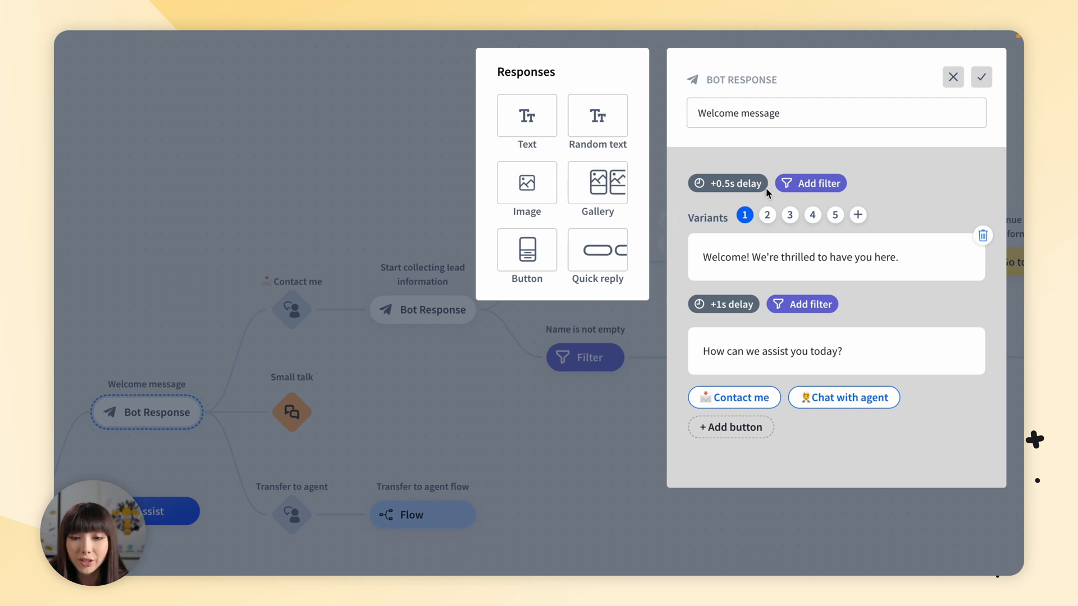
left_click(789, 215)
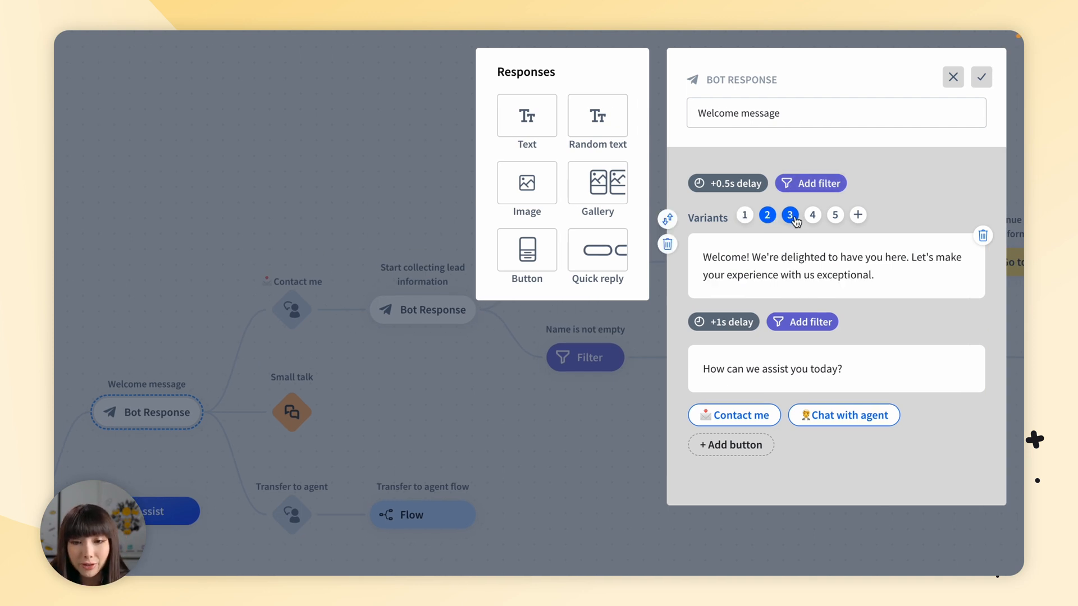
left_click(766, 215)
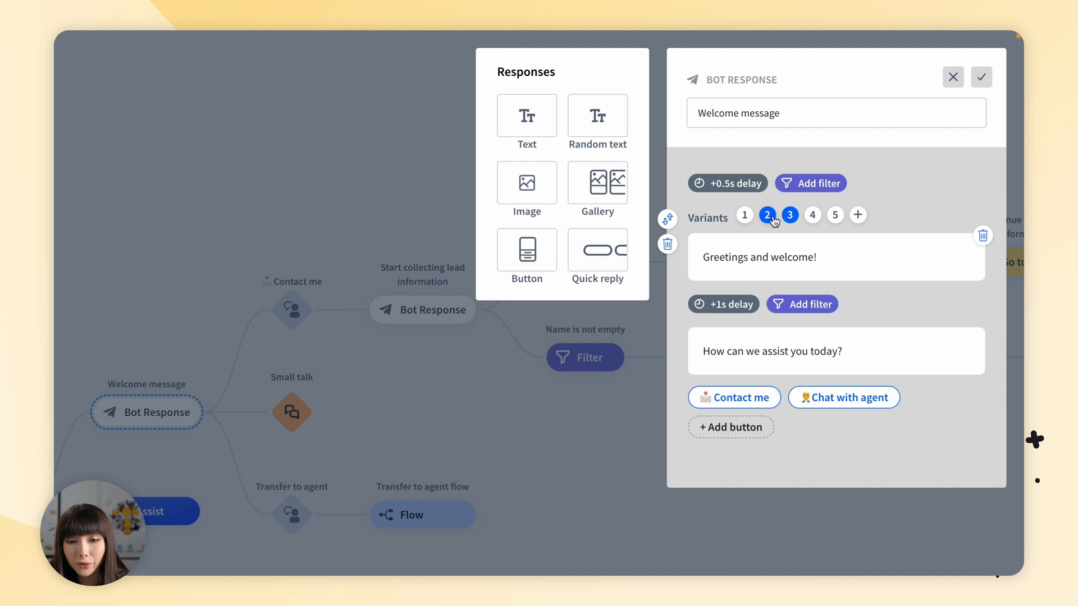
left_click(744, 214)
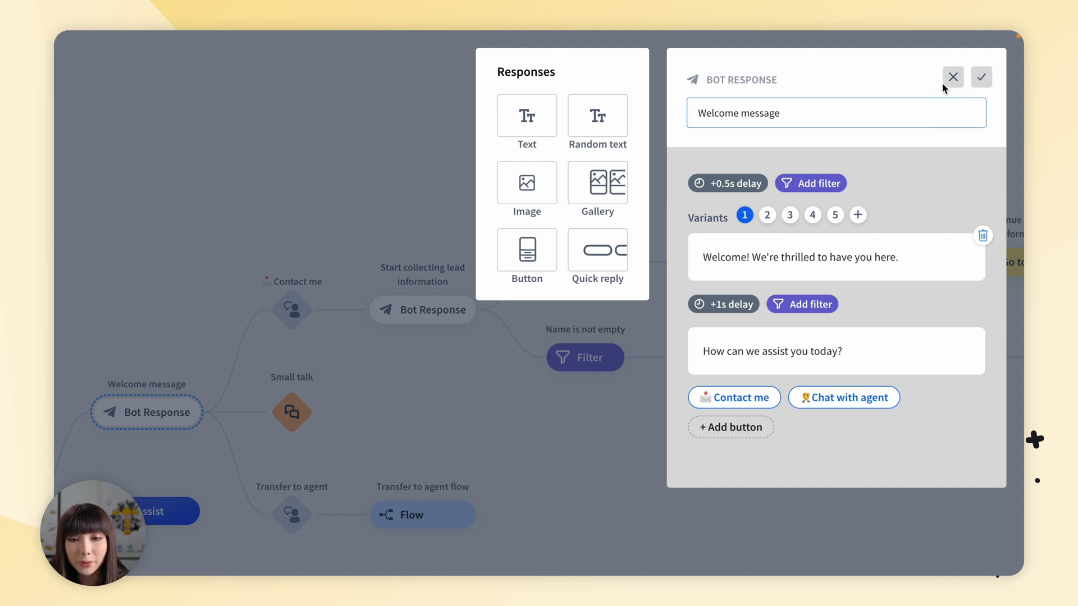
left_click(952, 76)
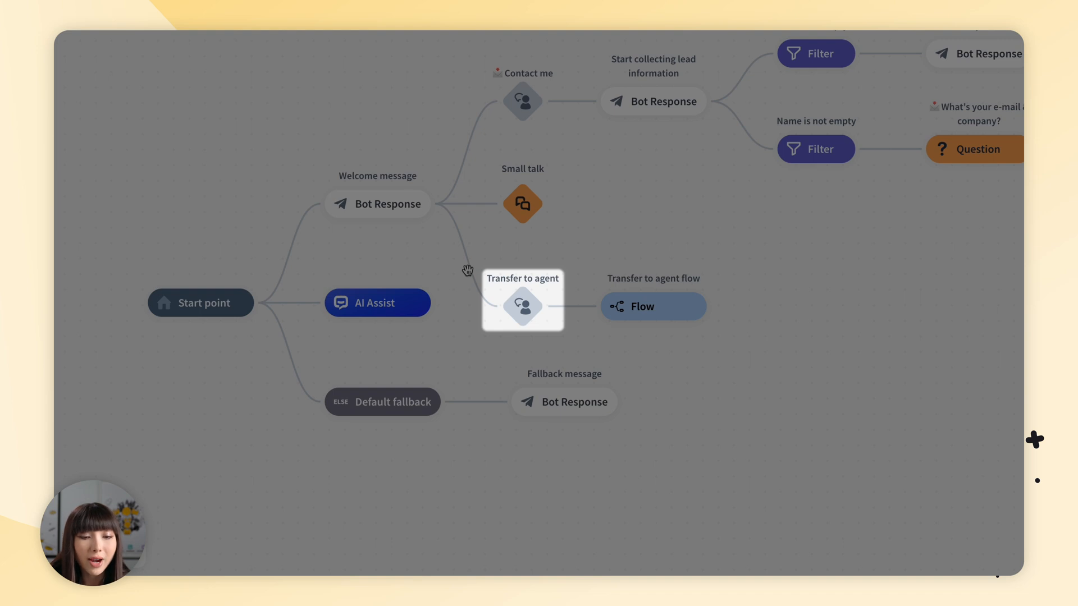
Review the Transfer to agent 'User says' phrases, then open its flow.
left_click(523, 306)
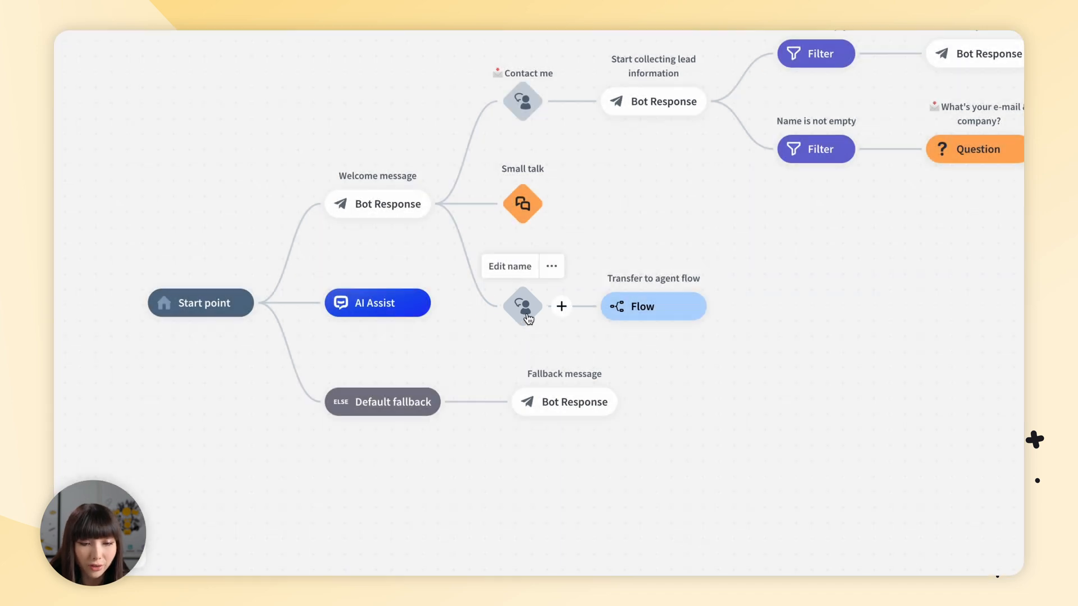
left_click(522, 307)
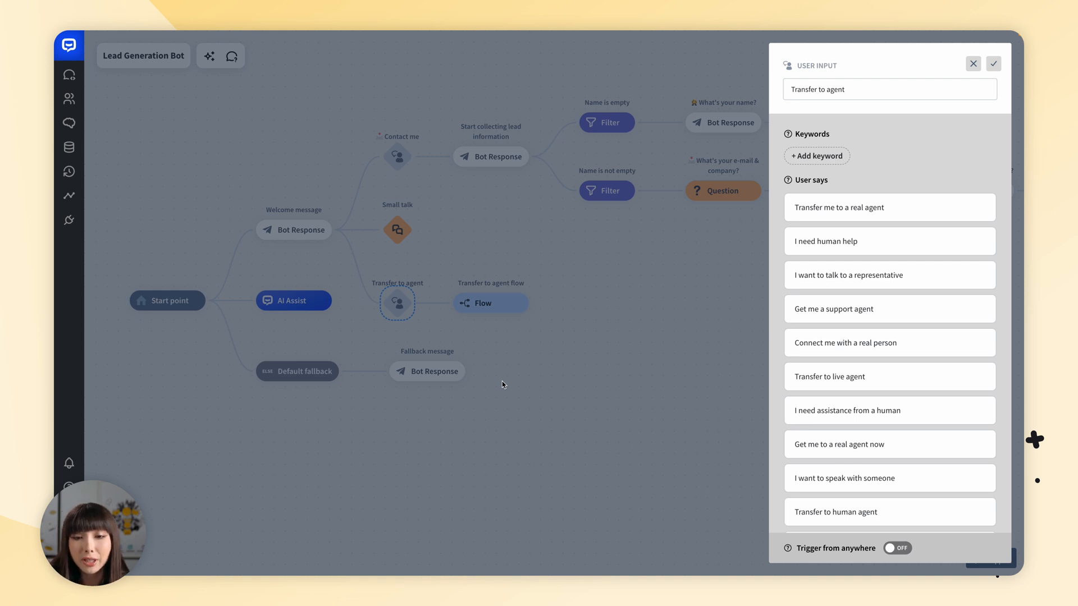
mouse_move(862, 122)
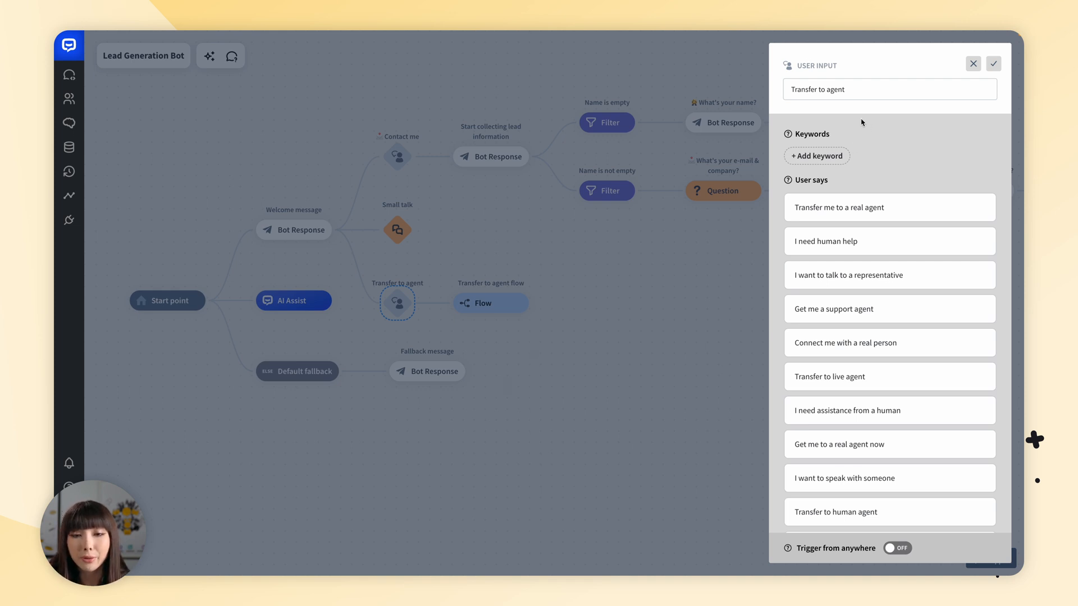
mouse_move(849, 148)
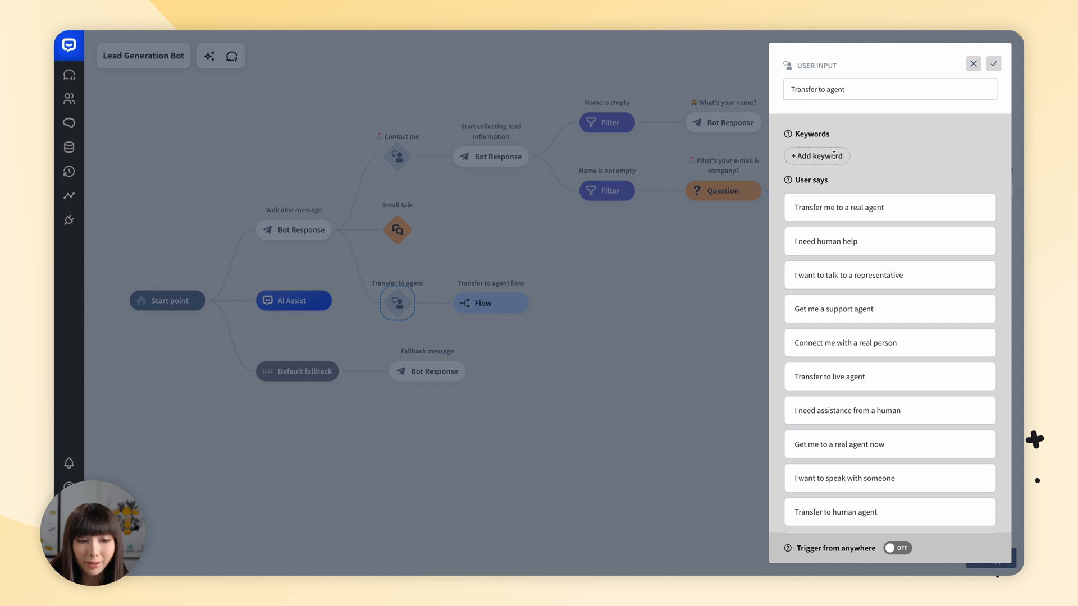
mouse_move(973, 63)
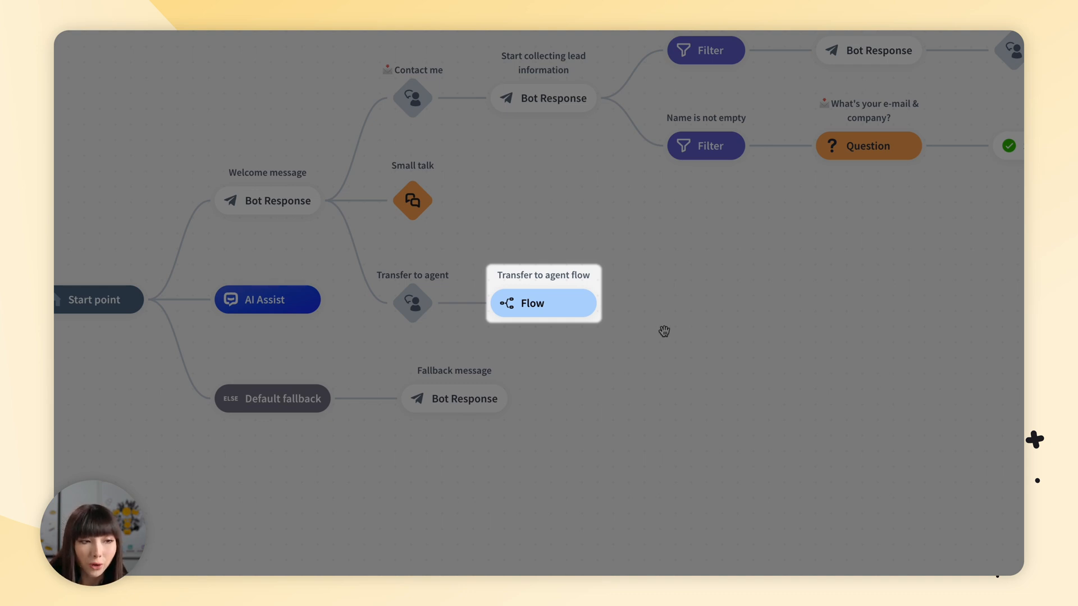
left_click(530, 303)
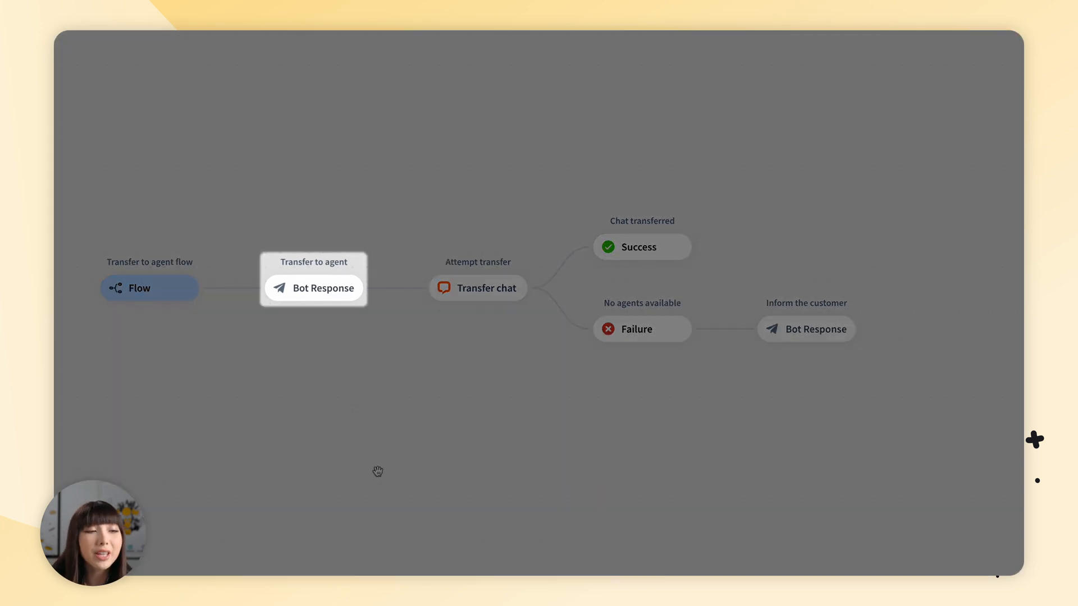
mouse_move(304, 352)
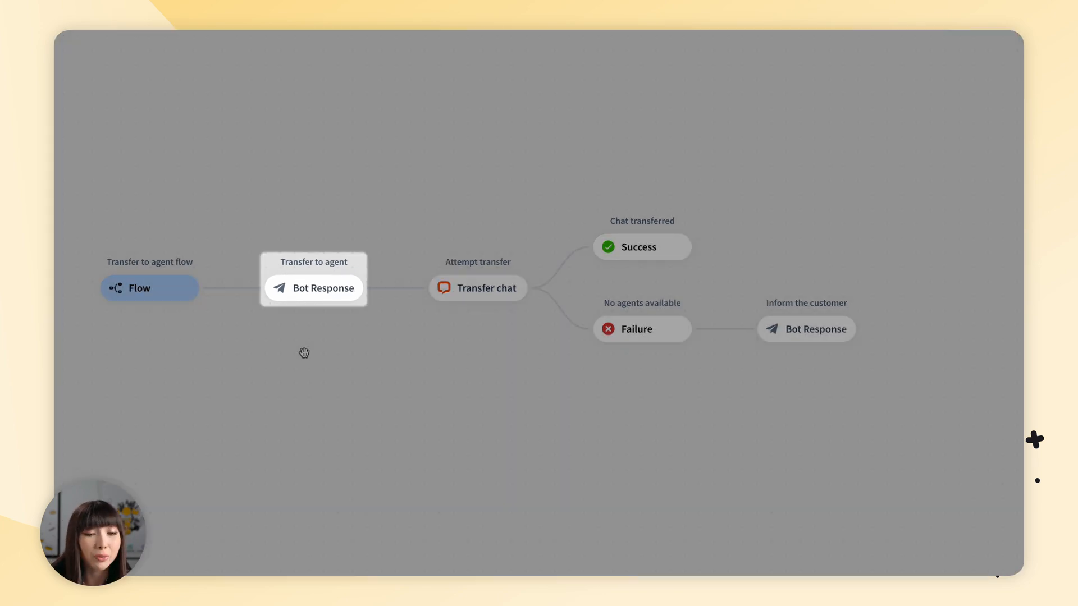
Review Transfer to agent bot response variants 1 and 2, then close without changes.
left_click(313, 288)
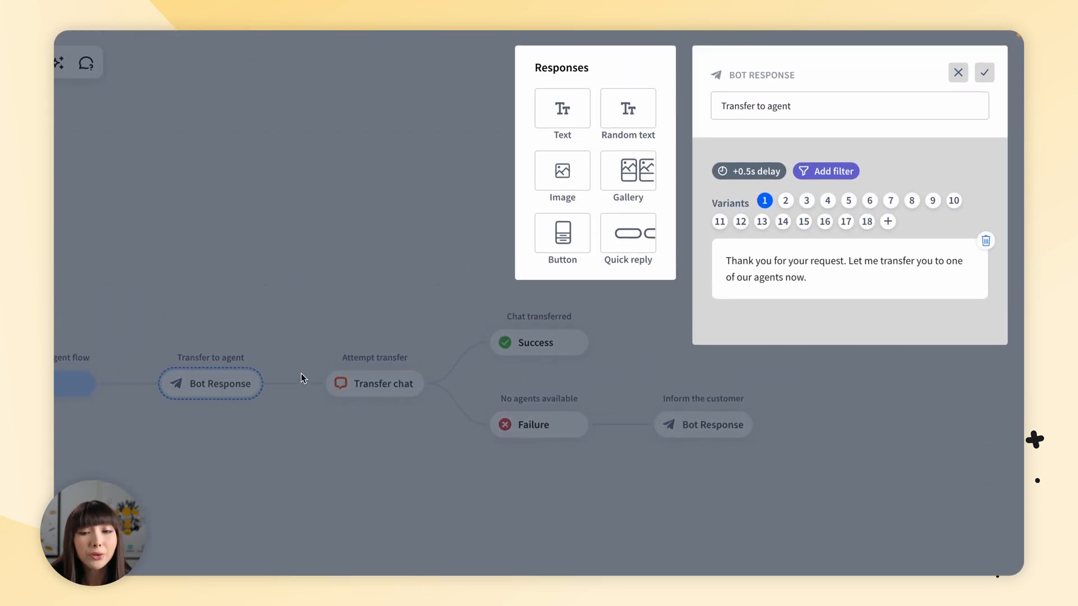
left_click(849, 269)
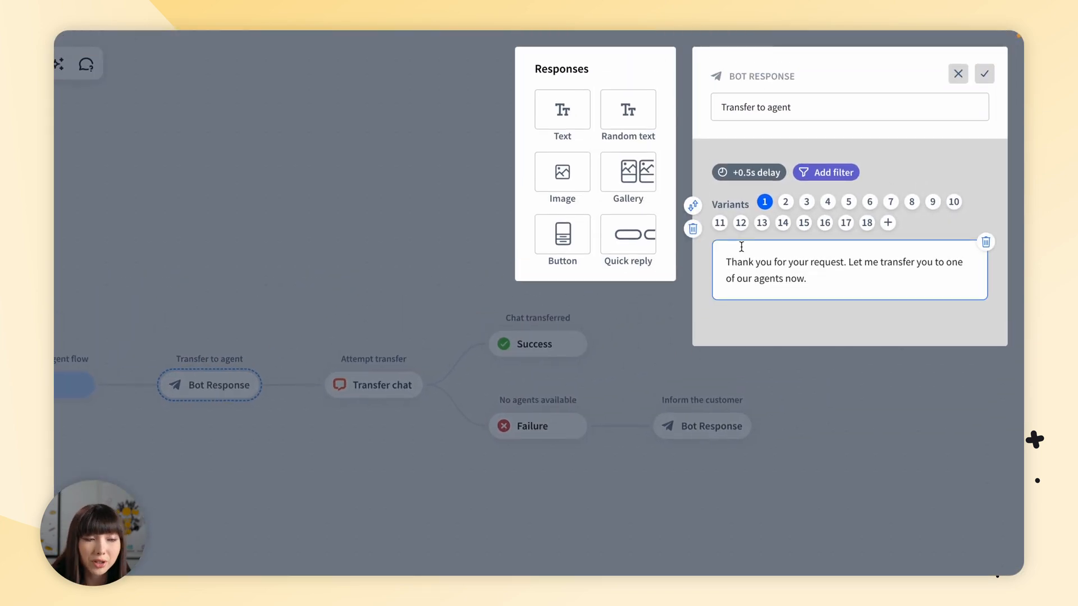
left_click(784, 201)
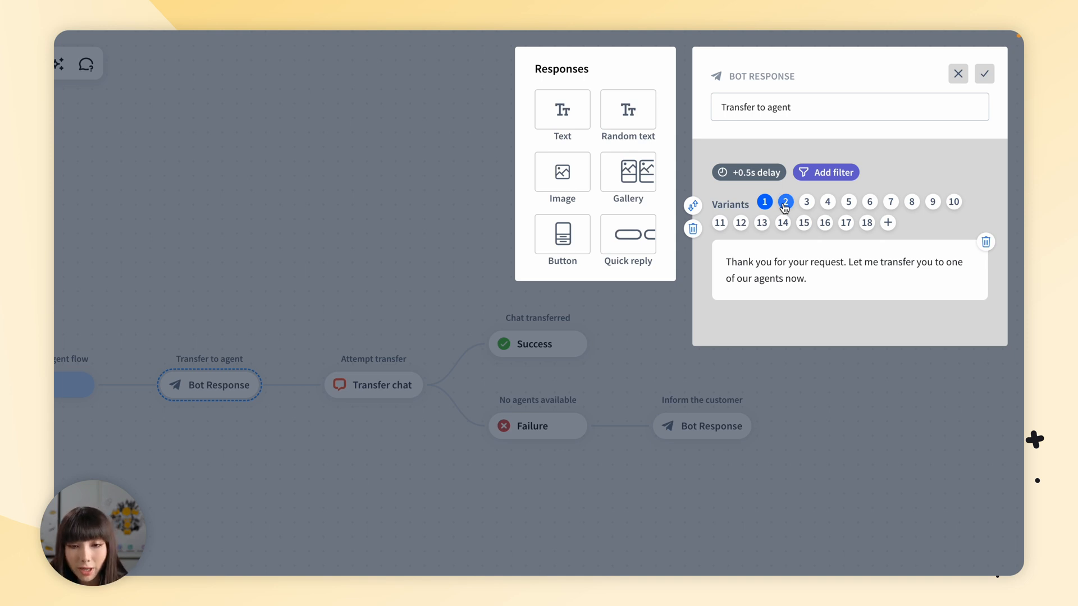
left_click(784, 202)
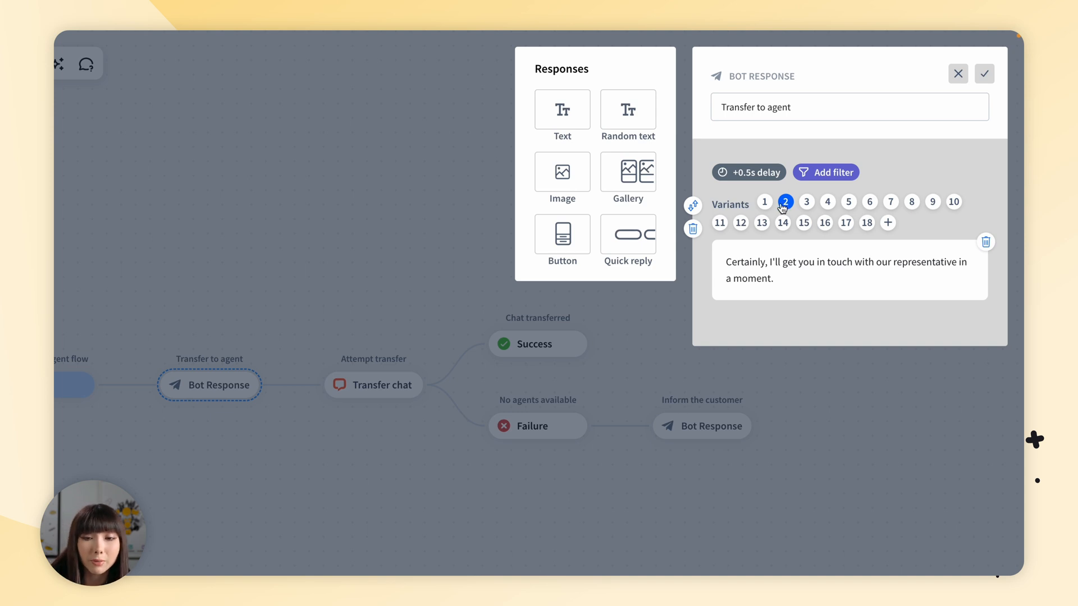
left_click(764, 202)
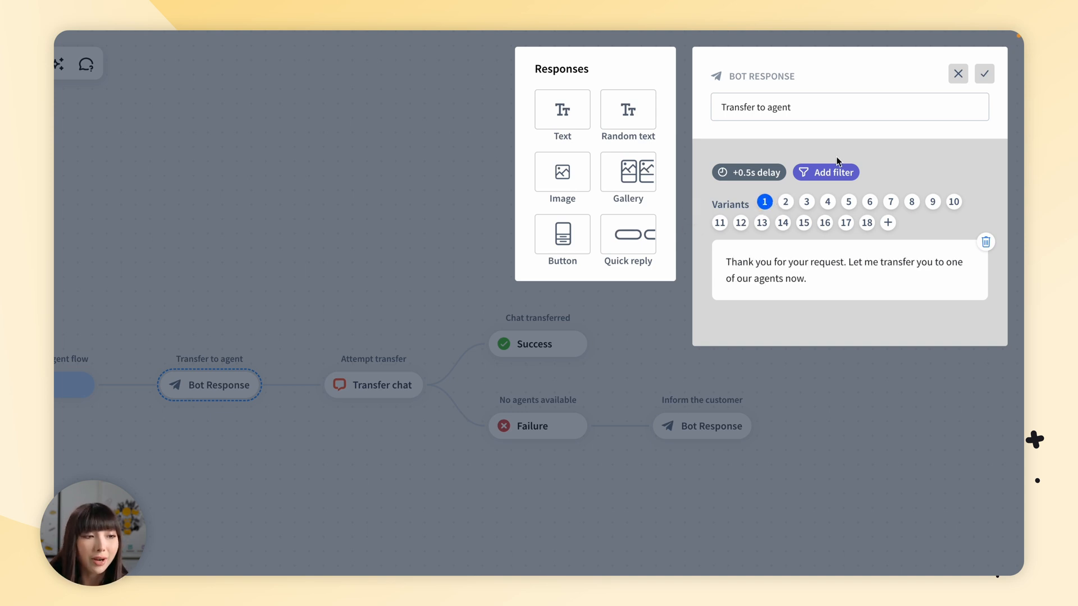
mouse_move(956, 74)
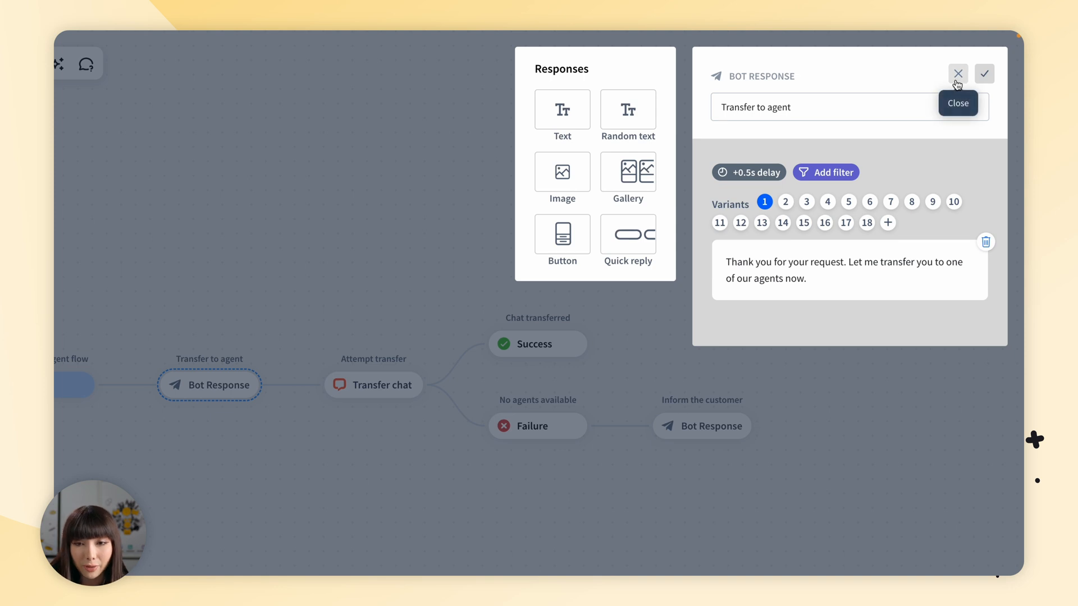
left_click(957, 74)
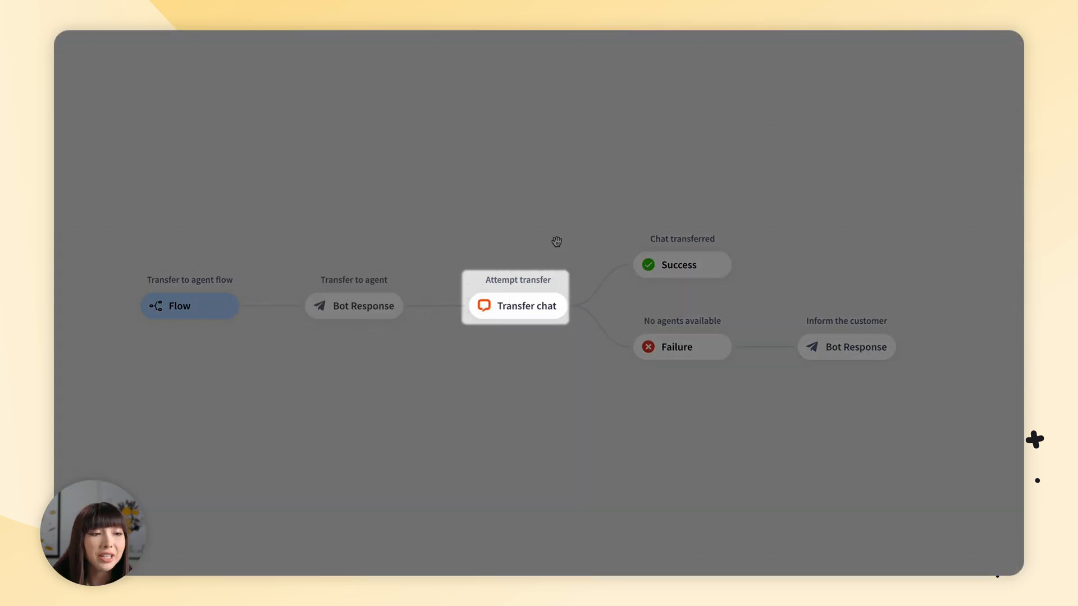
mouse_move(778, 261)
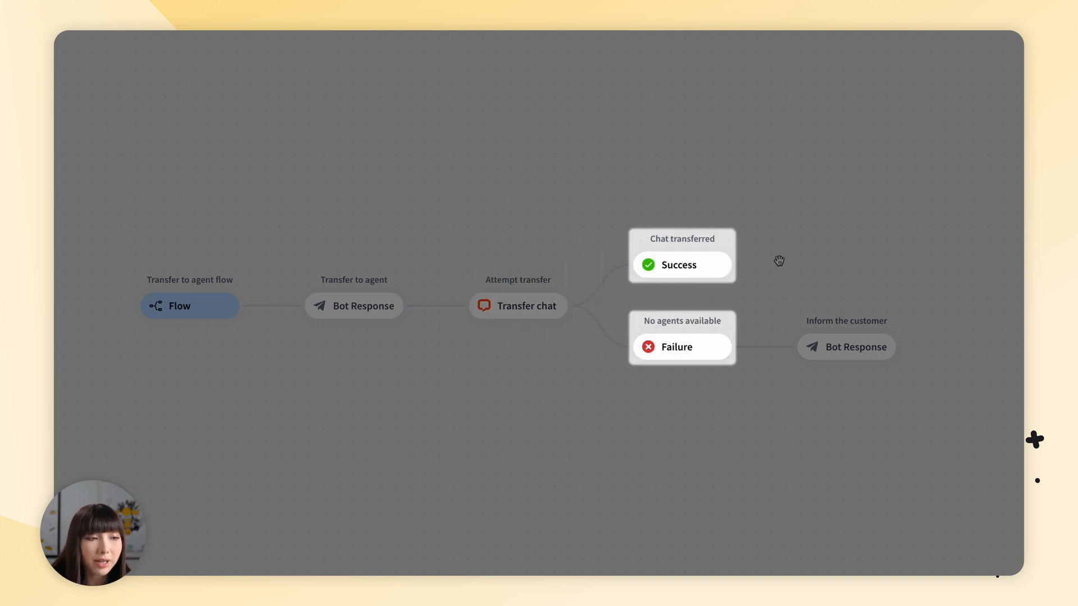
mouse_move(752, 393)
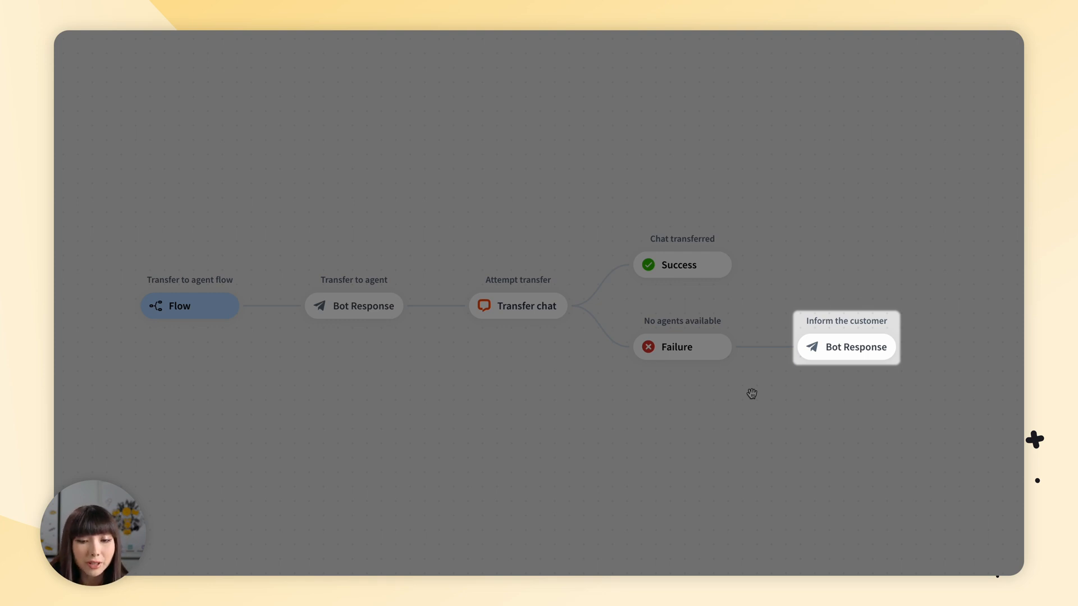
left_click(854, 346)
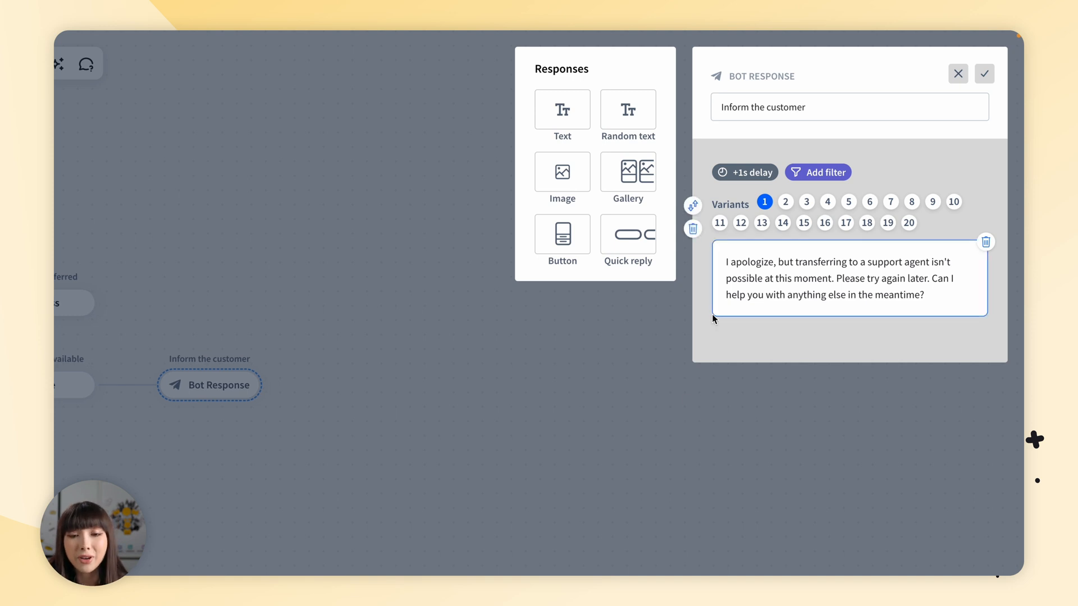
mouse_move(783, 215)
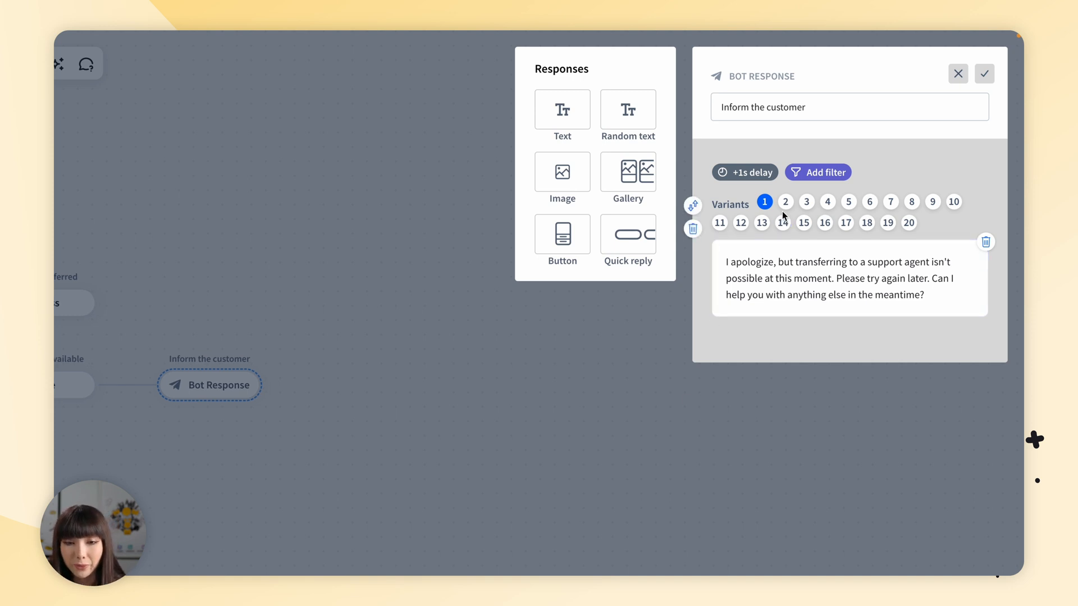
left_click(805, 201)
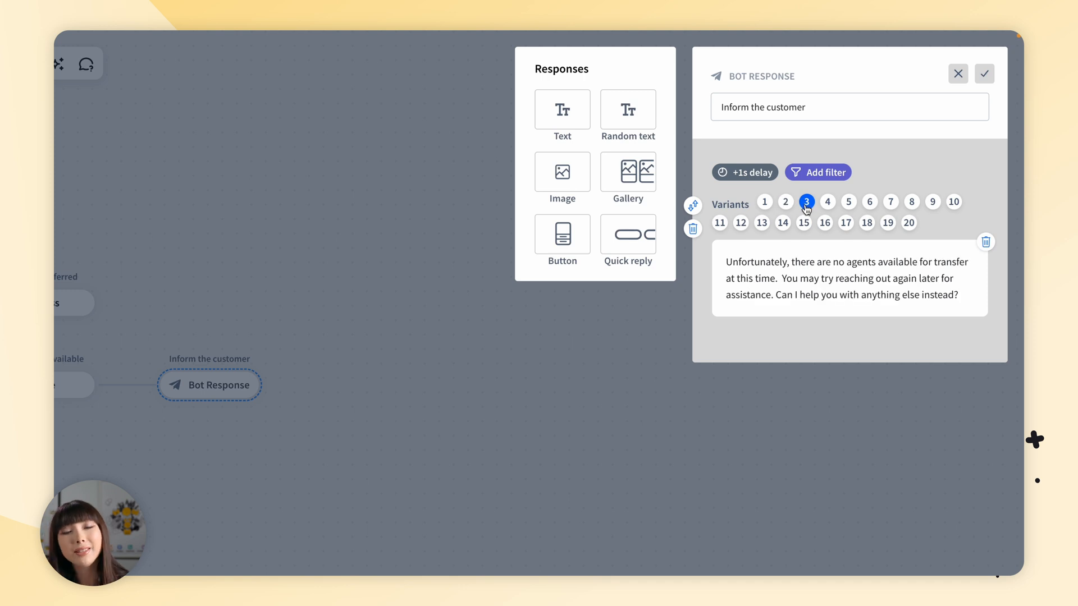
left_click(764, 201)
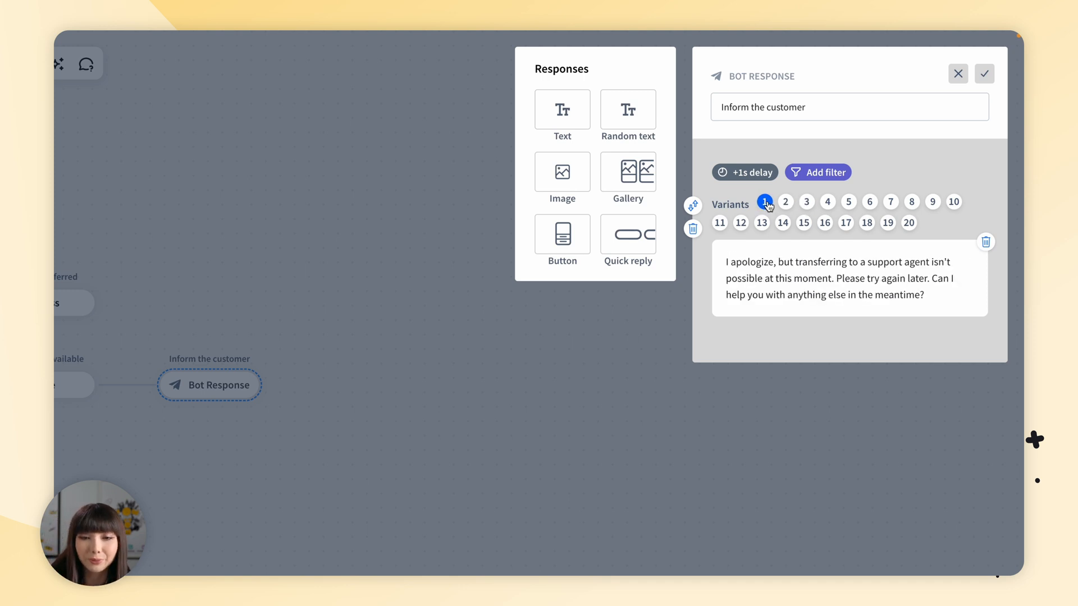
left_click(956, 73)
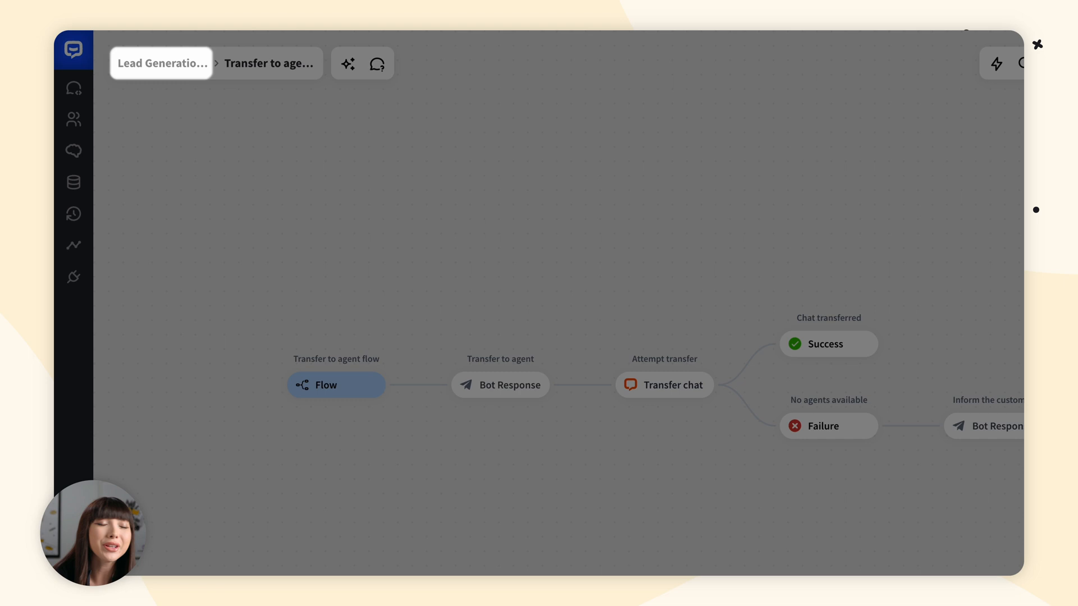
Return to the Lead Generation Bot story map and highlight the Default fallback message.
left_click(161, 63)
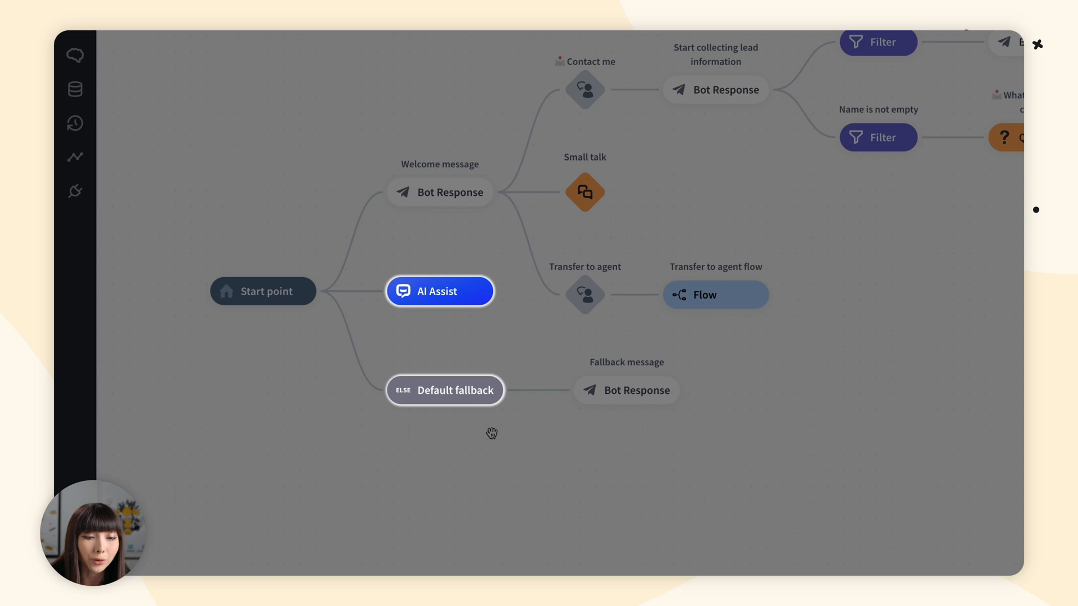
left_click(439, 290)
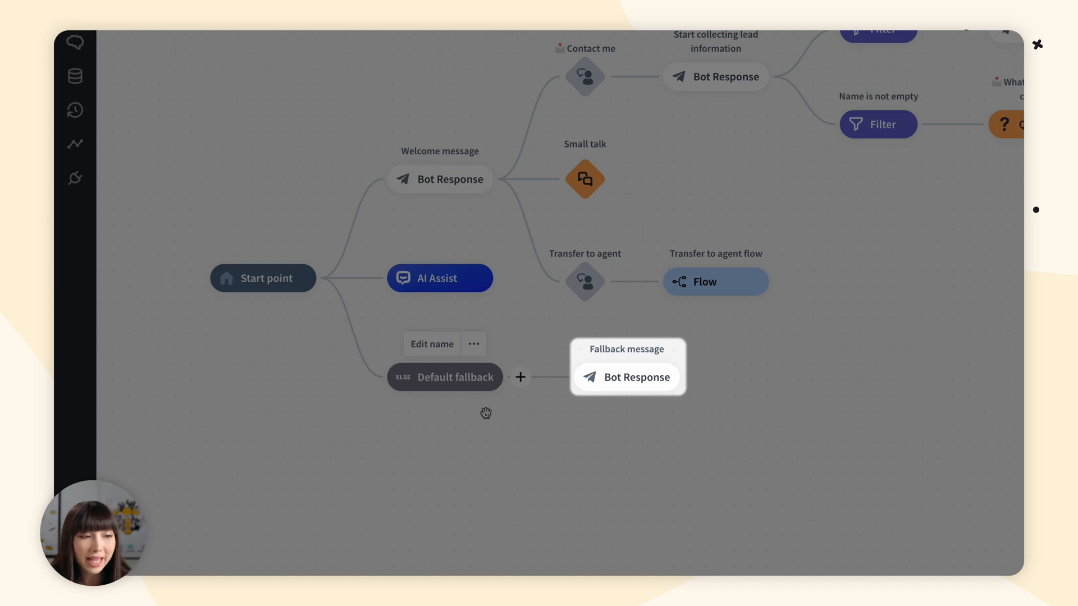
left_click(626, 376)
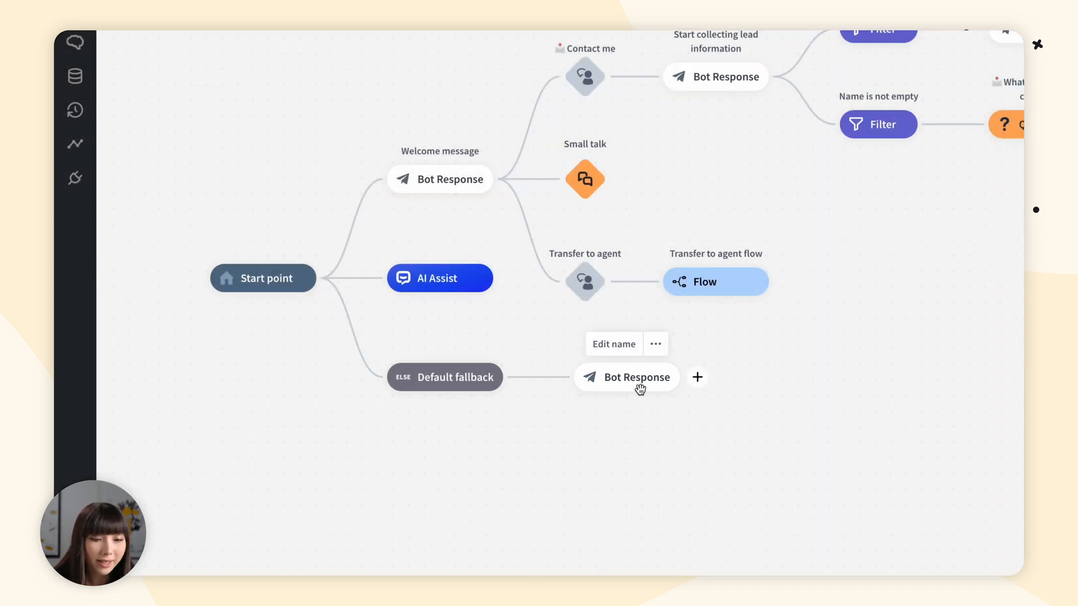
left_click(636, 377)
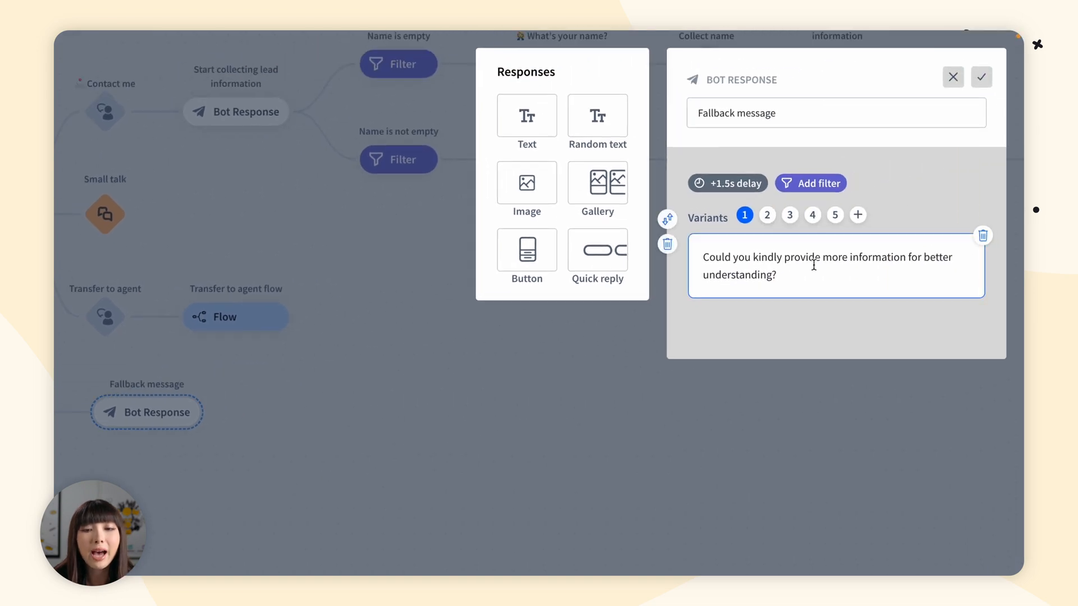
left_click(766, 215)
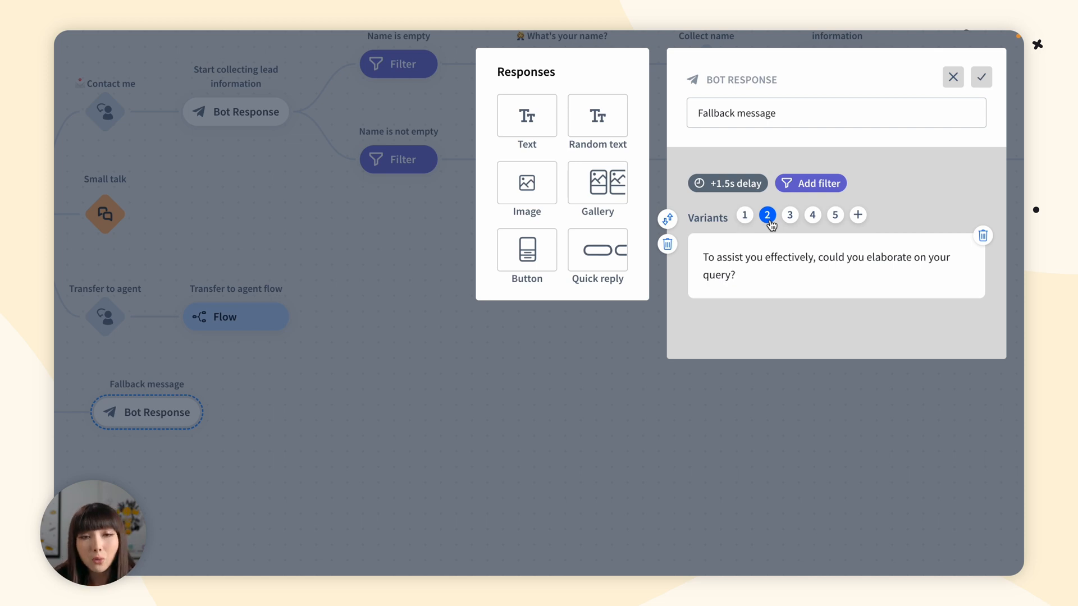
left_click(789, 214)
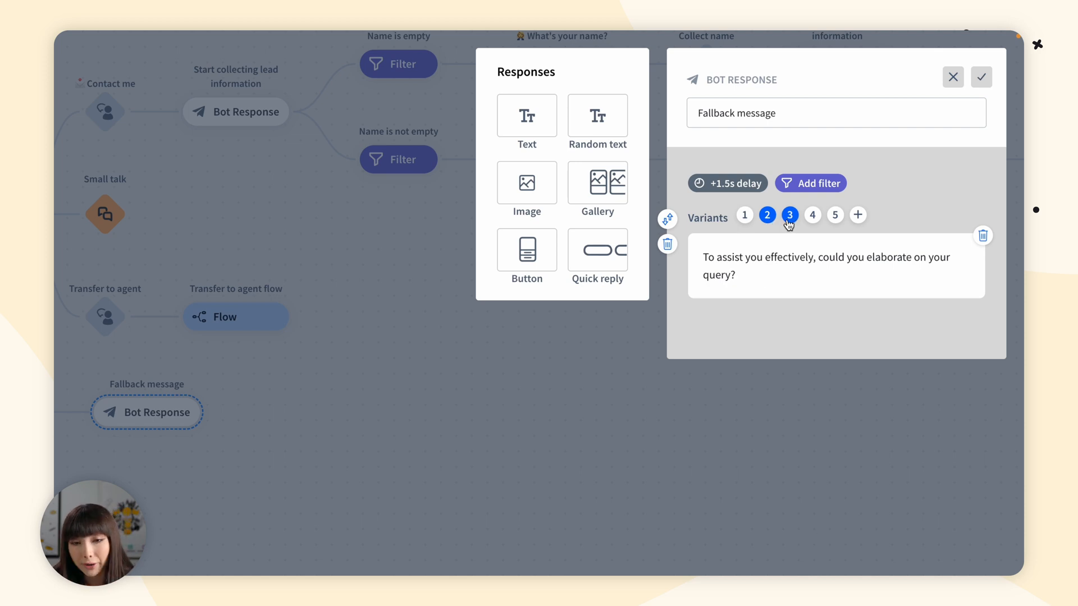
left_click(744, 215)
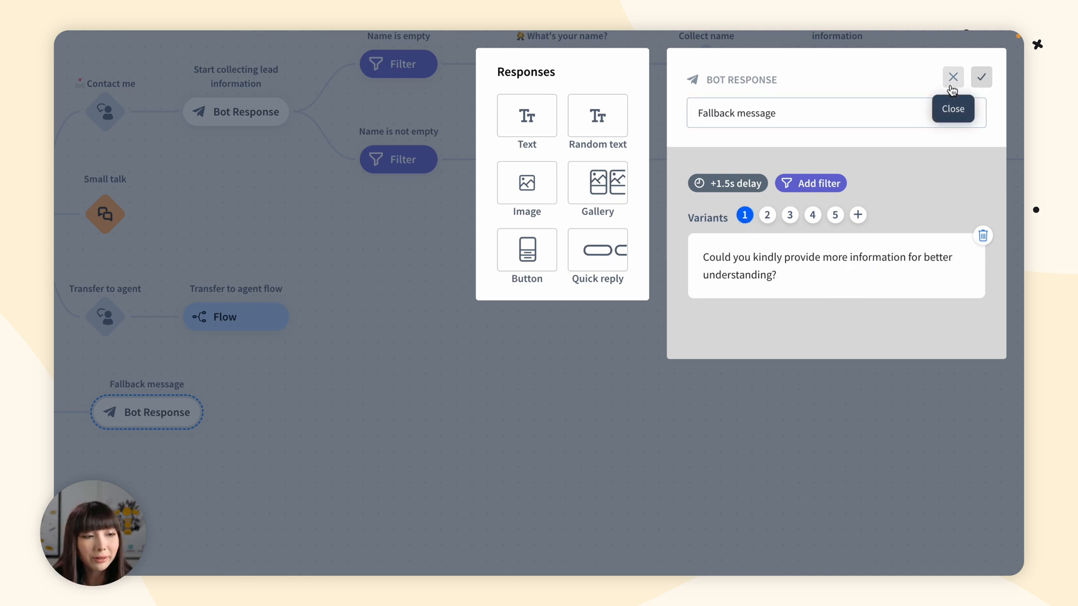
left_click(952, 76)
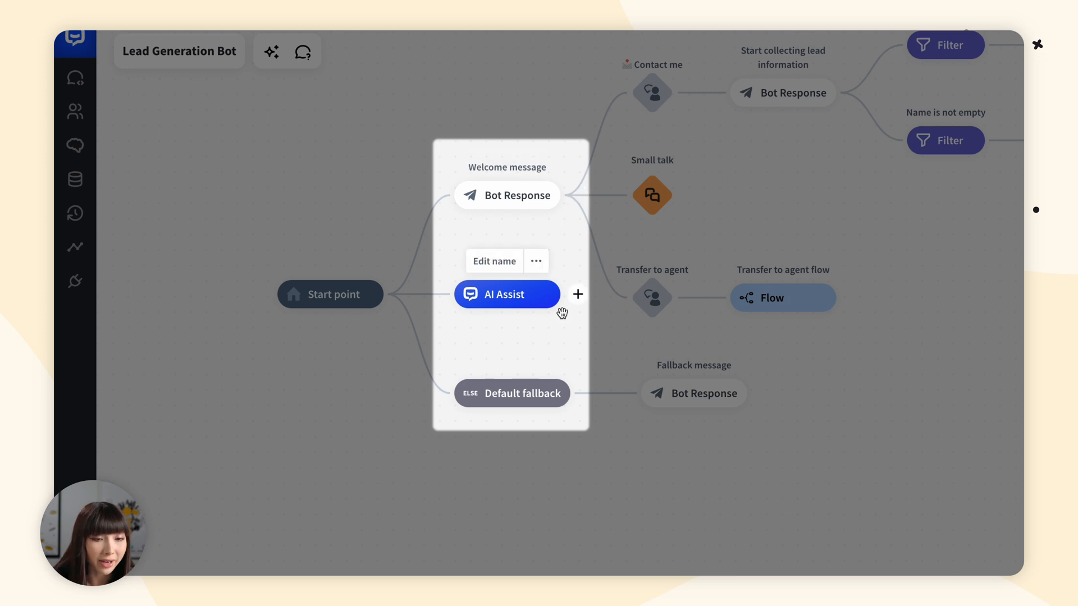
mouse_move(552, 327)
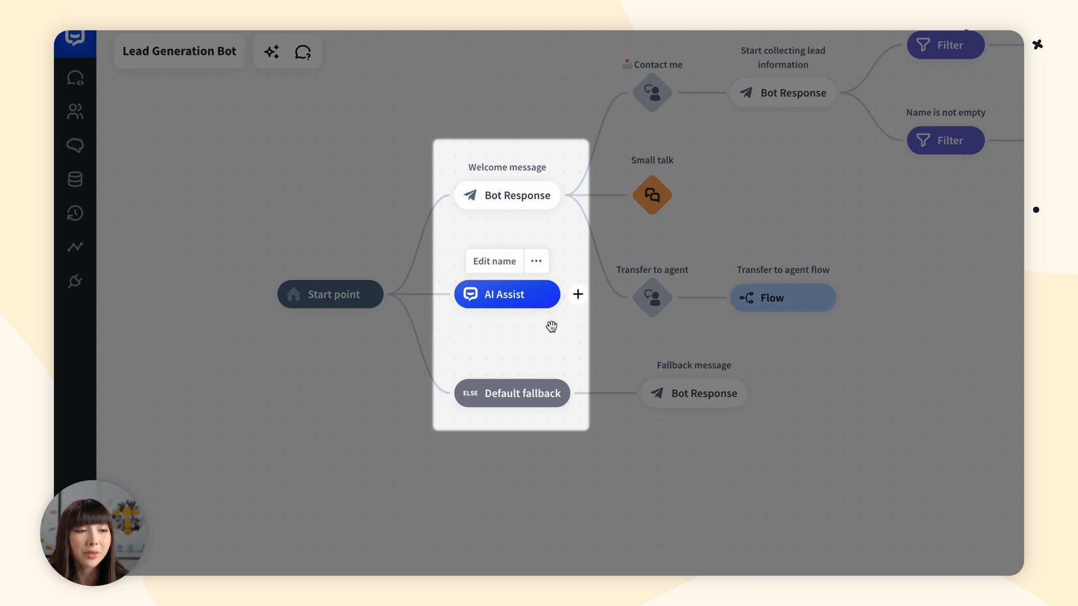